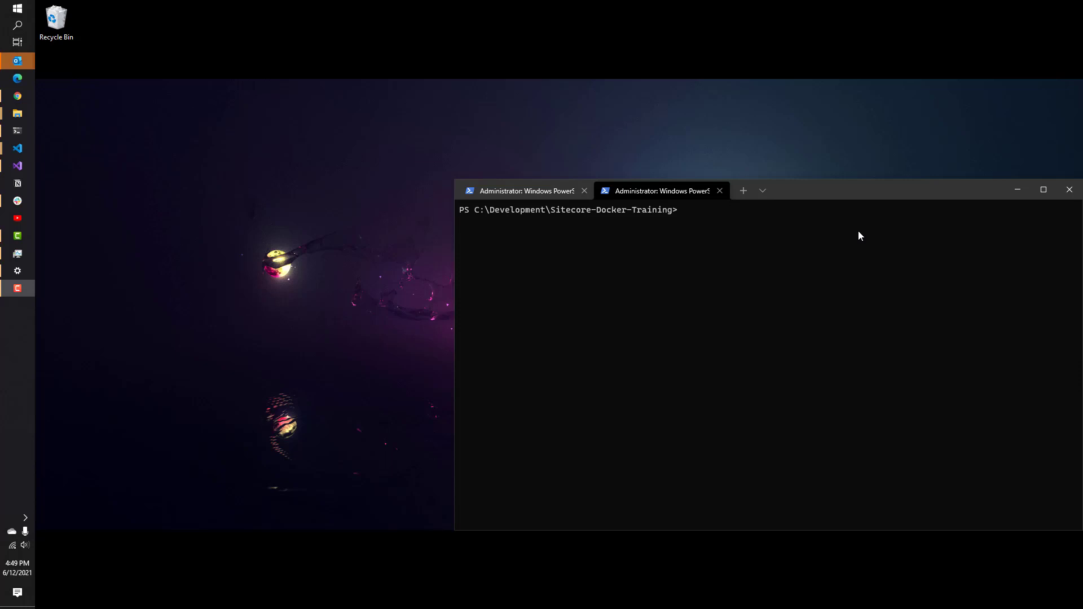
pyautogui.moveTo(647, 262)
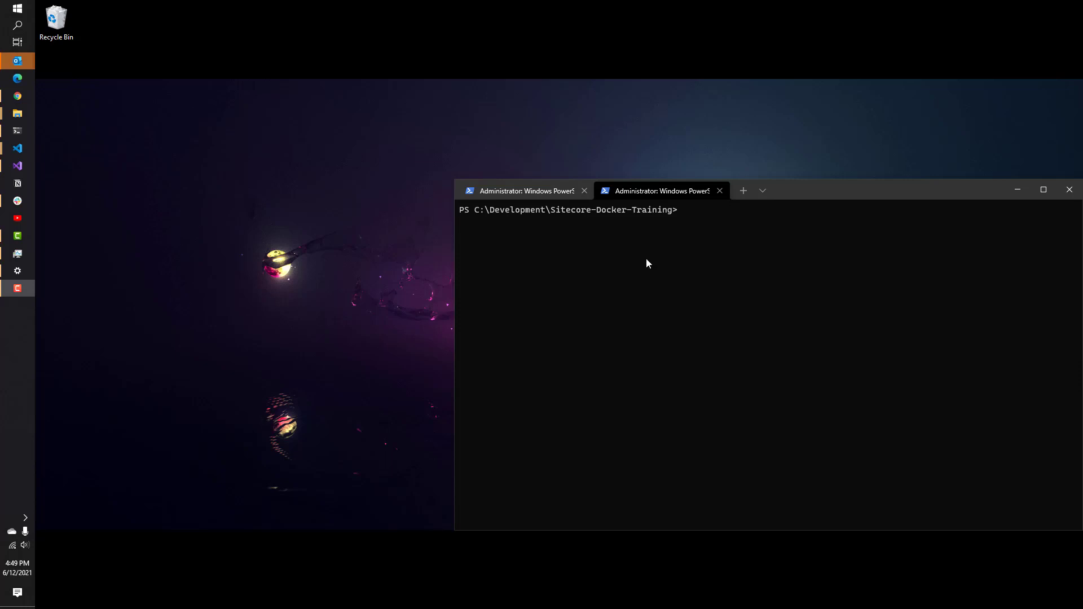
pyautogui.moveTo(163, 258)
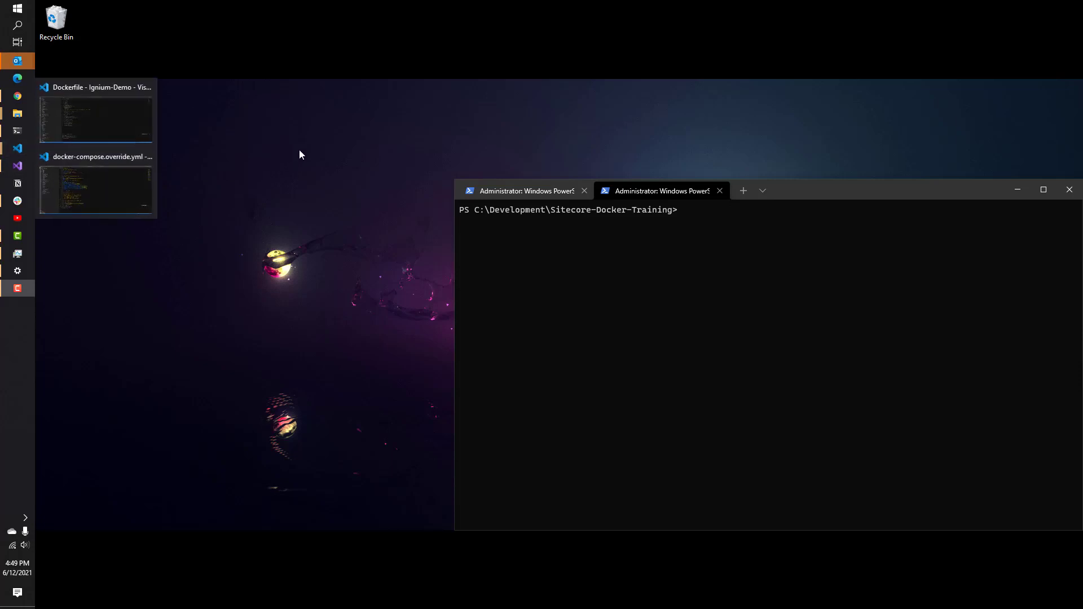
pyautogui.moveTo(29, 109)
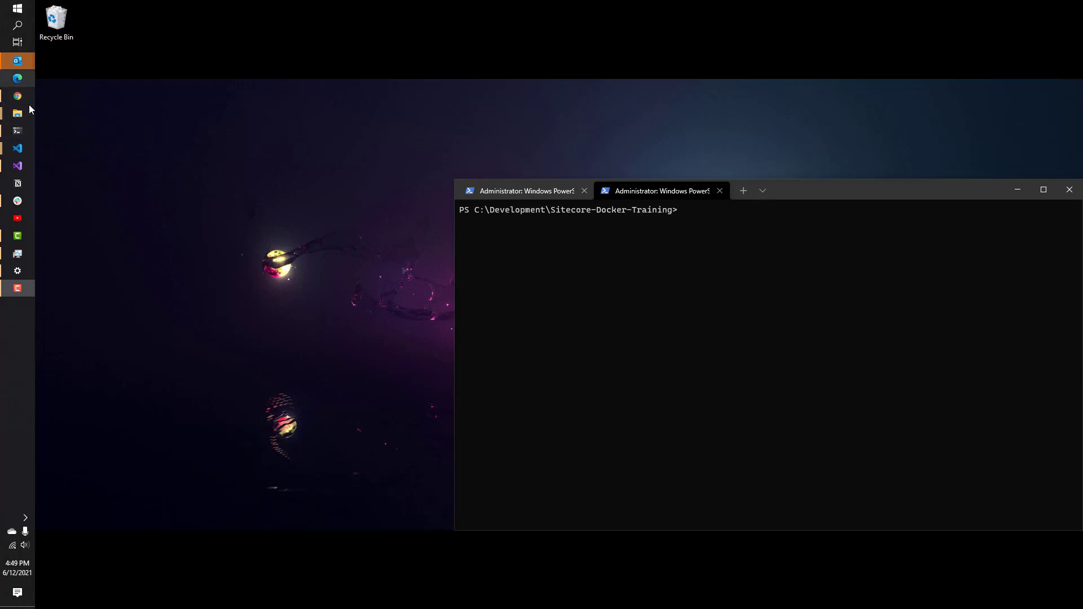
pyautogui.moveTo(17, 148)
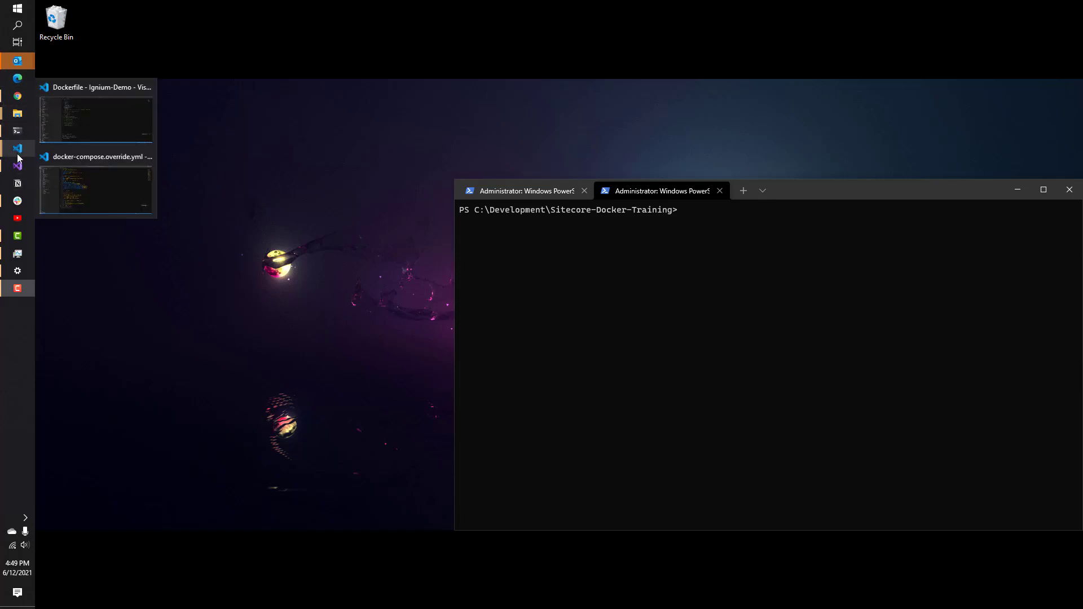
# Step: Show the open code editor windows from the taskbar
pyautogui.click(17, 148)
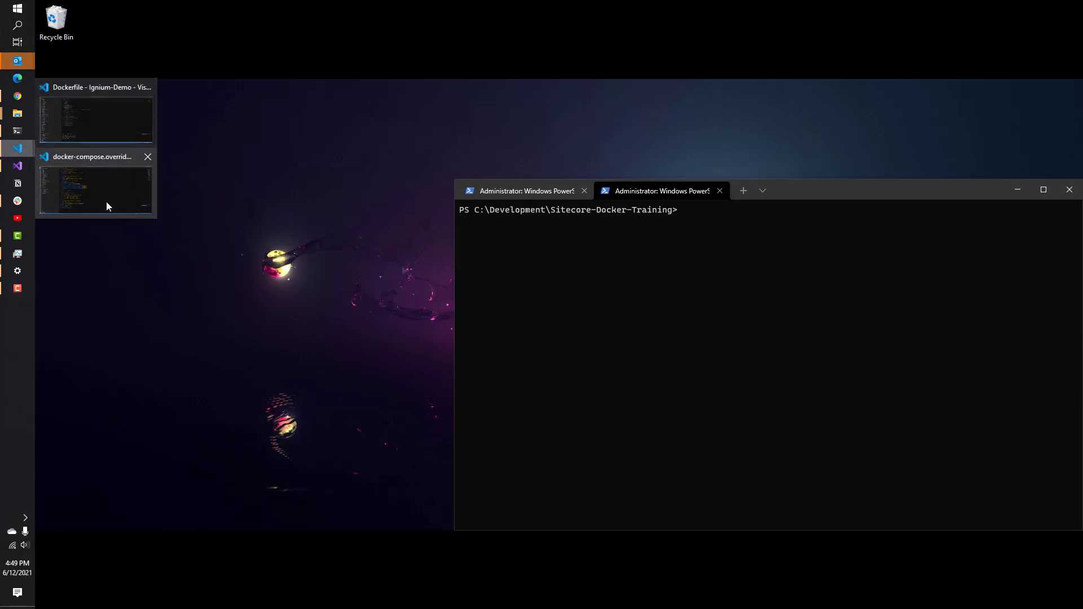
# Step: Add HEADLESS_IMAGE: scr.sitecore.com/sxp/modules/sitecore-headless-services-xp1-assets:16.0.0-1809 to the cm build args
pyautogui.click(95, 189)
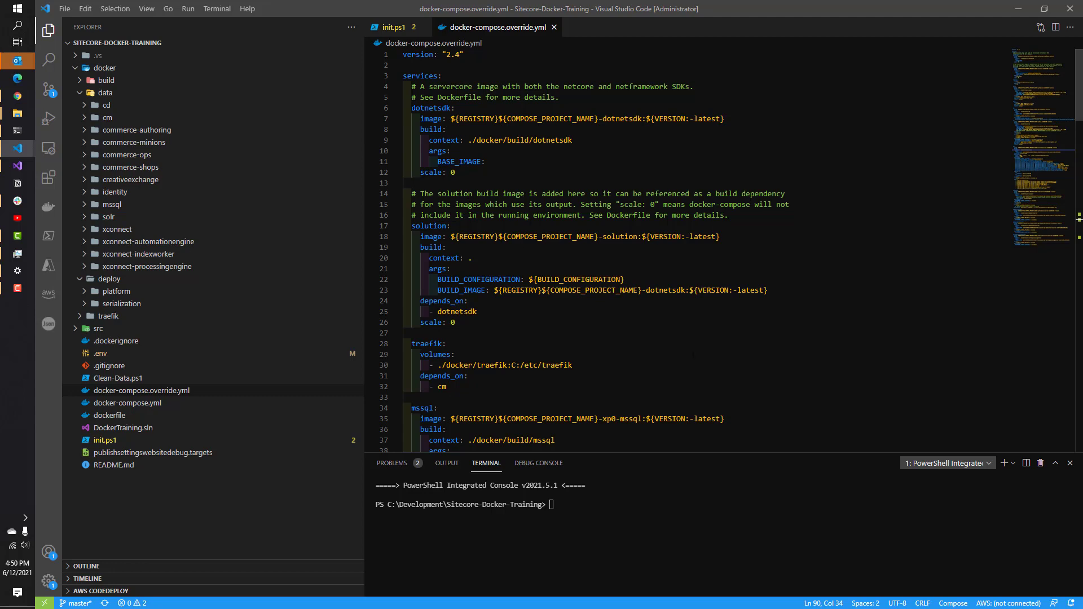
pyautogui.scroll(-3)
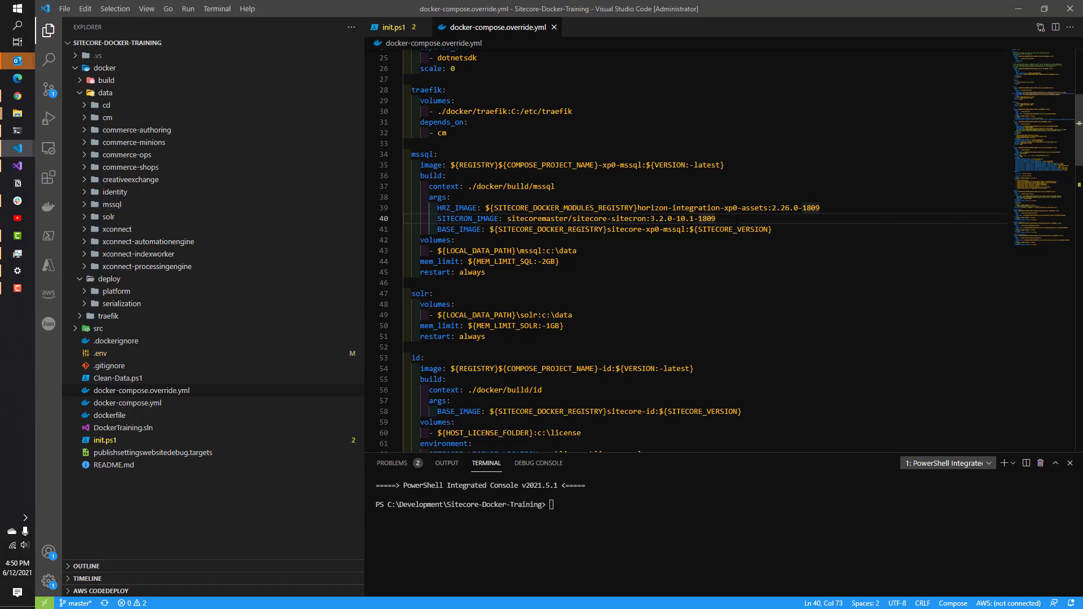
pyautogui.press('enter')
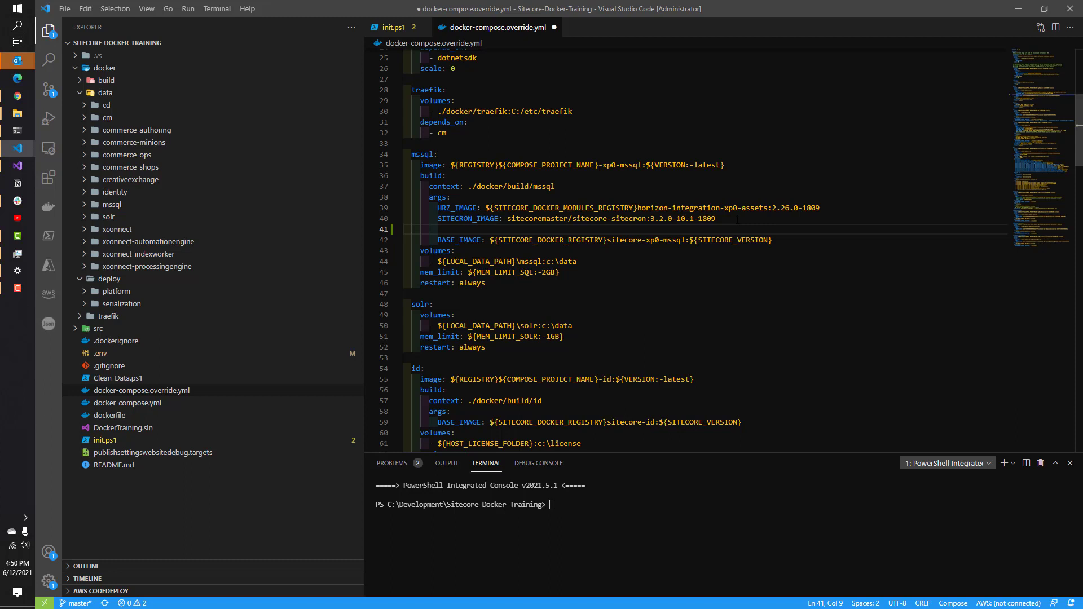
pyautogui.write('HEAD')
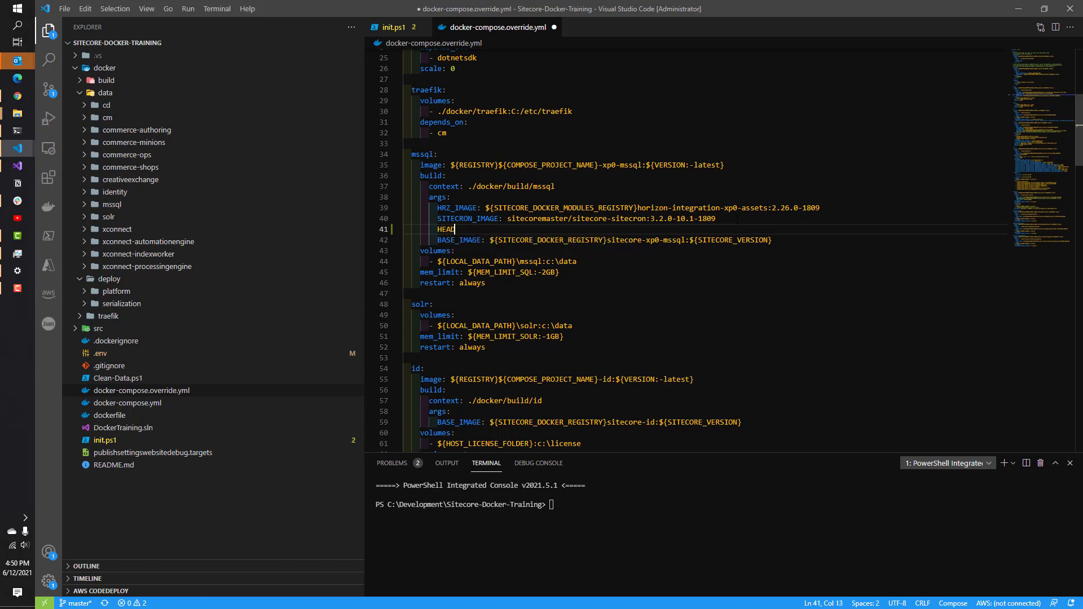
pyautogui.write('LESS_')
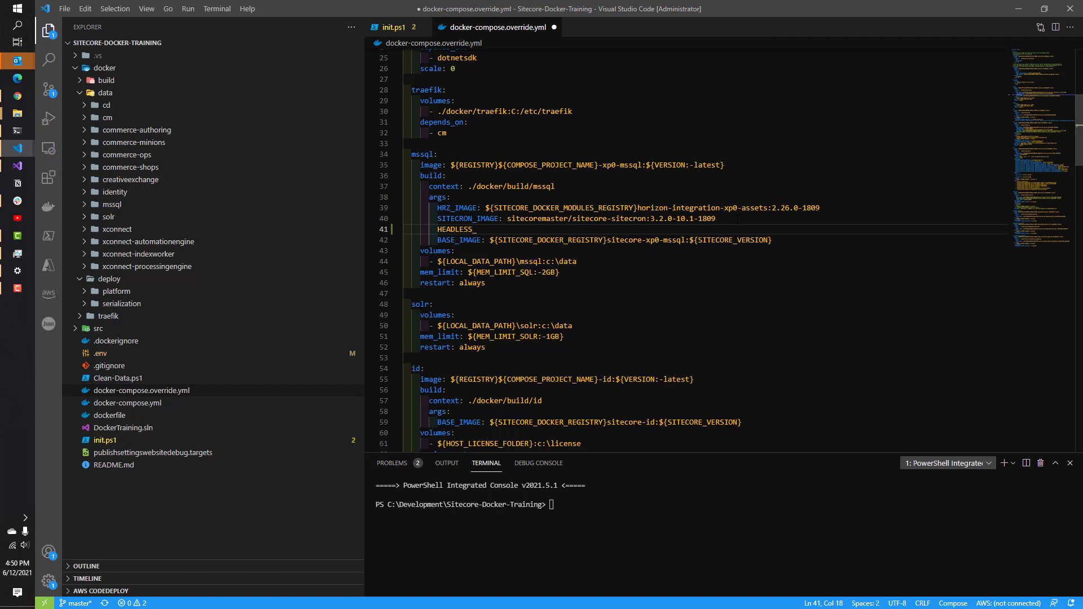
pyautogui.write('IMAGE:')
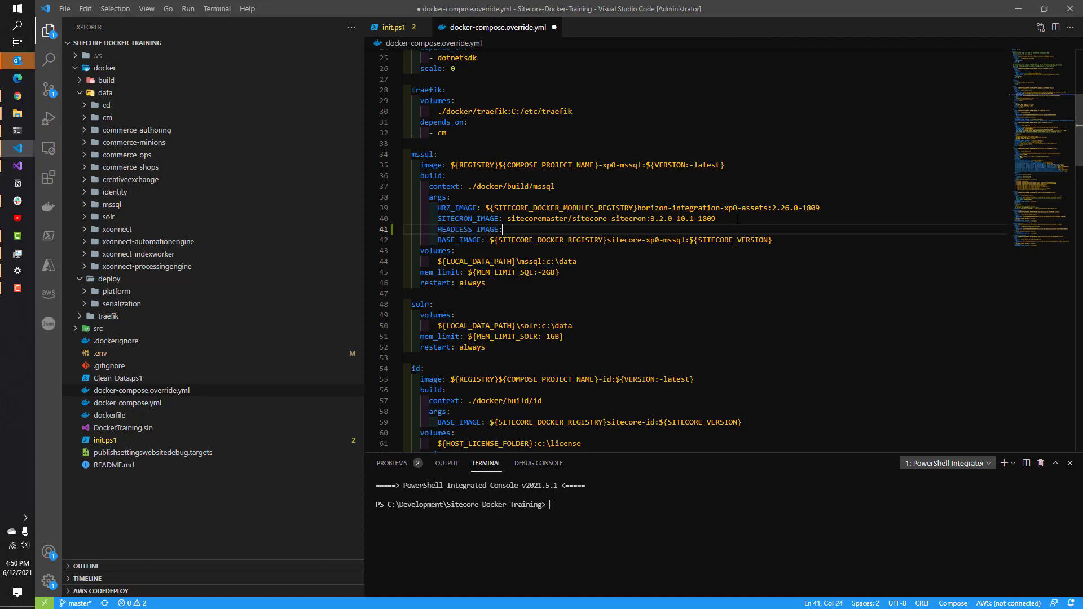
pyautogui.write('scr.sitecore.com/sxp/modules/sitecore-headless-services-xp1-assets:16.0.0-1809')
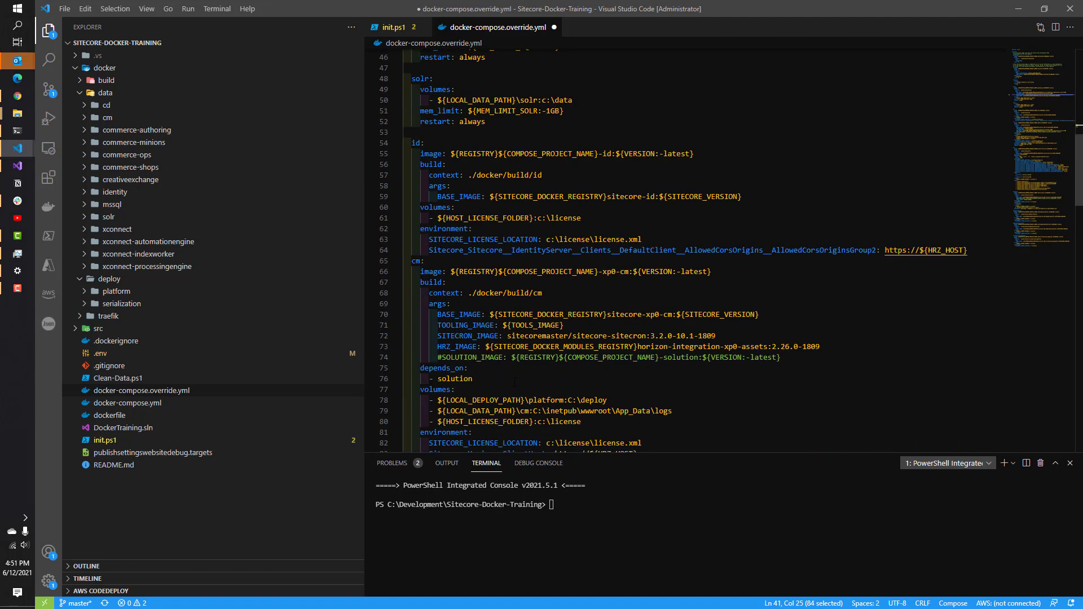
pyautogui.scroll(-3)
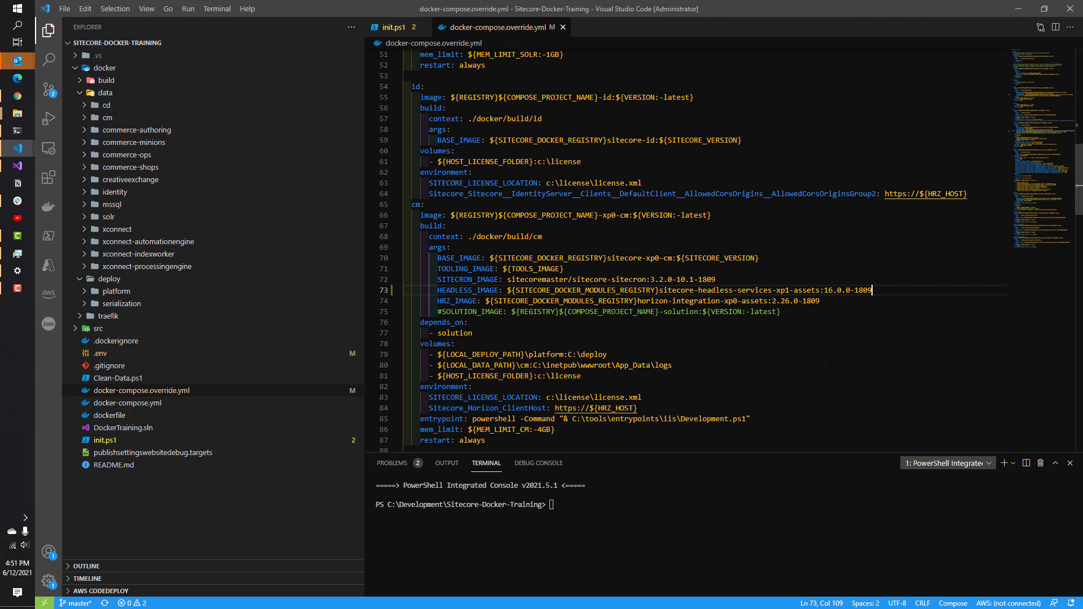
# Step: Locate docker/build/cm/Dockerfile in Explorer and bring it into the editor
pyautogui.click(136, 130)
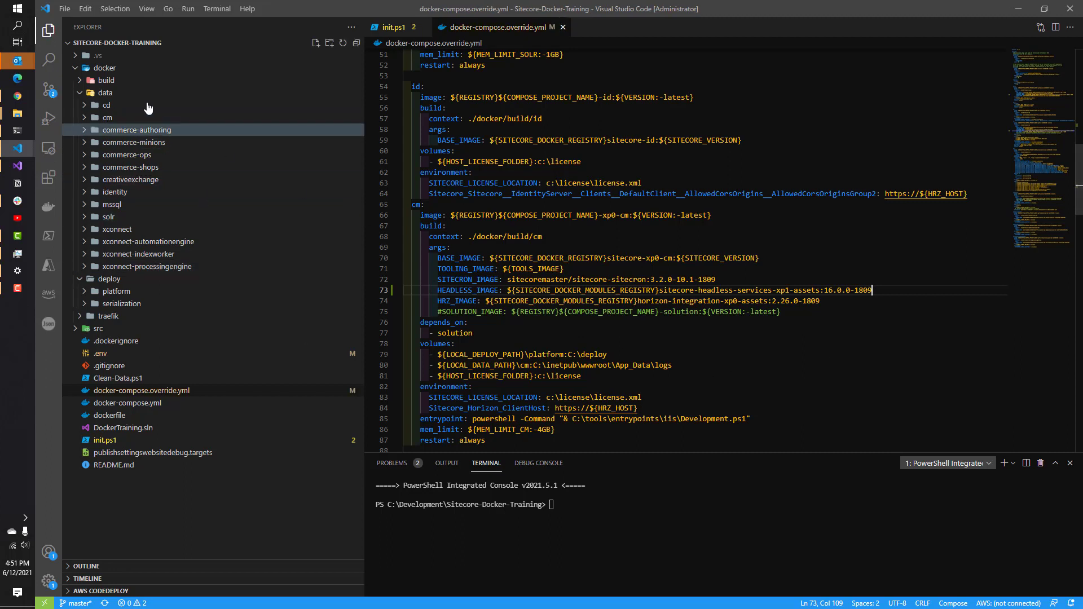
pyautogui.click(108, 79)
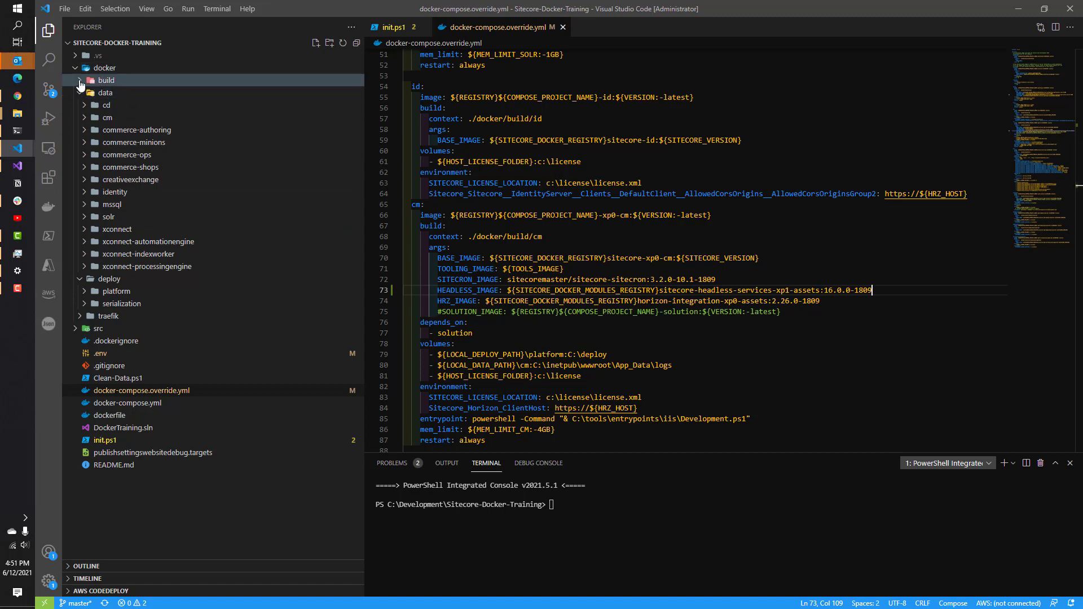
pyautogui.click(106, 80)
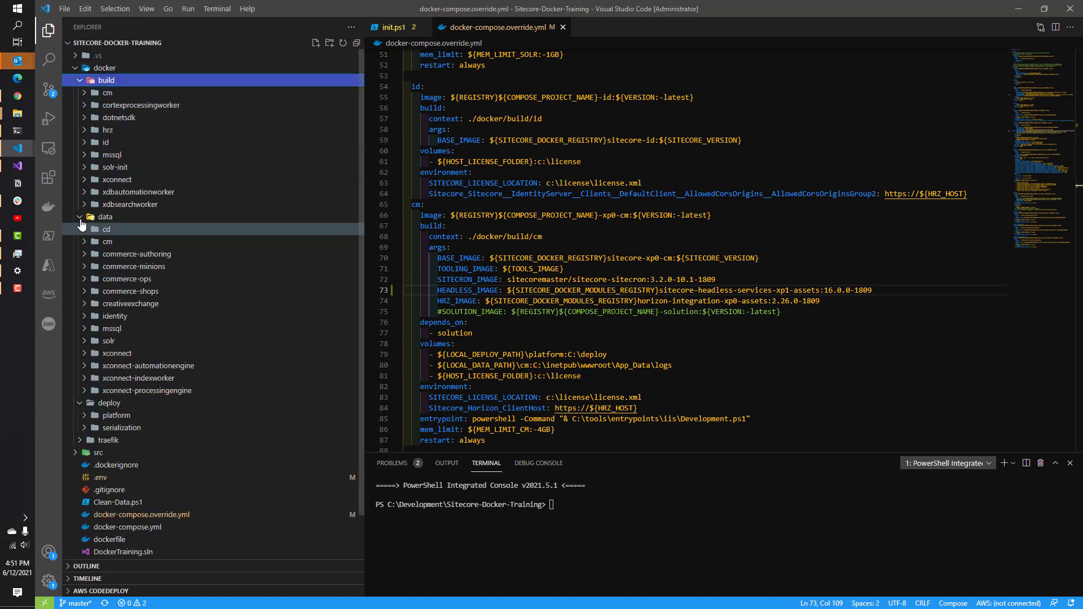
pyautogui.click(81, 217)
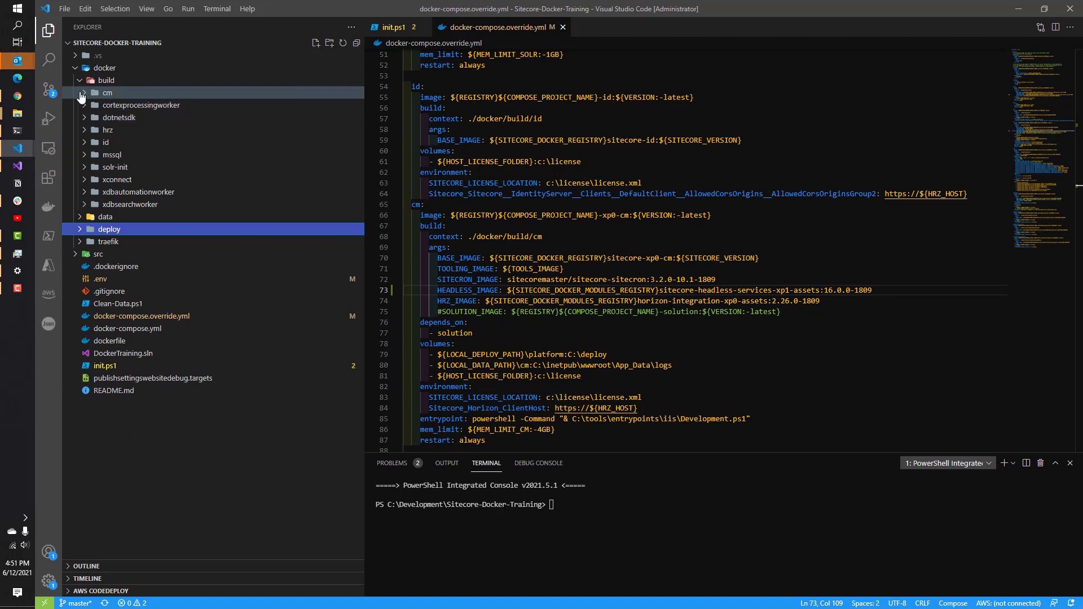
pyautogui.click(106, 92)
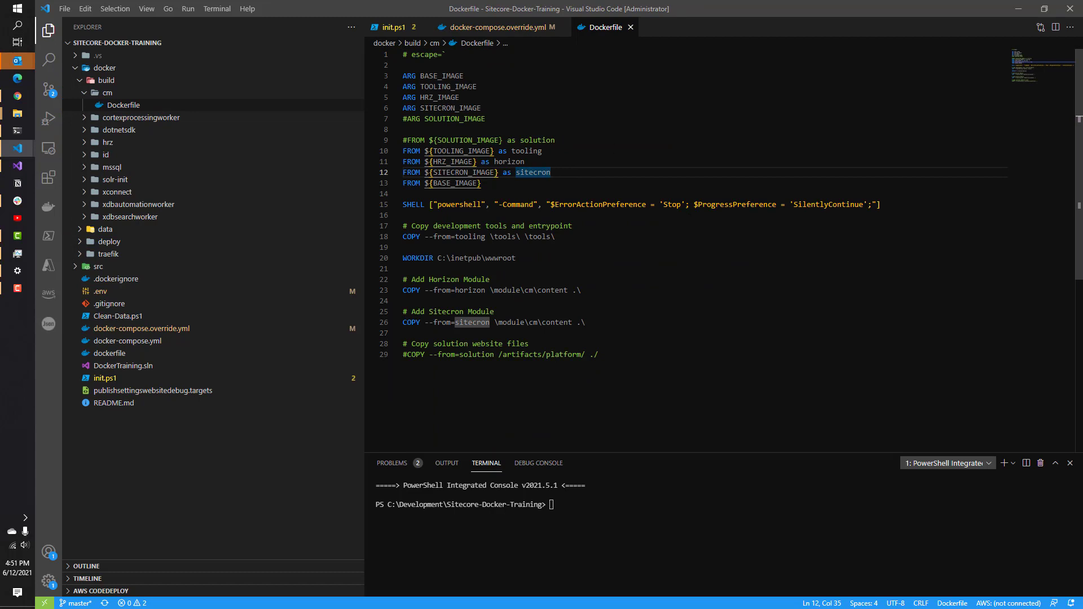
# Step: Declare ARG HEADLESS_IMAGE on a new line in the cm Dockerfile
pyautogui.press('Enter')
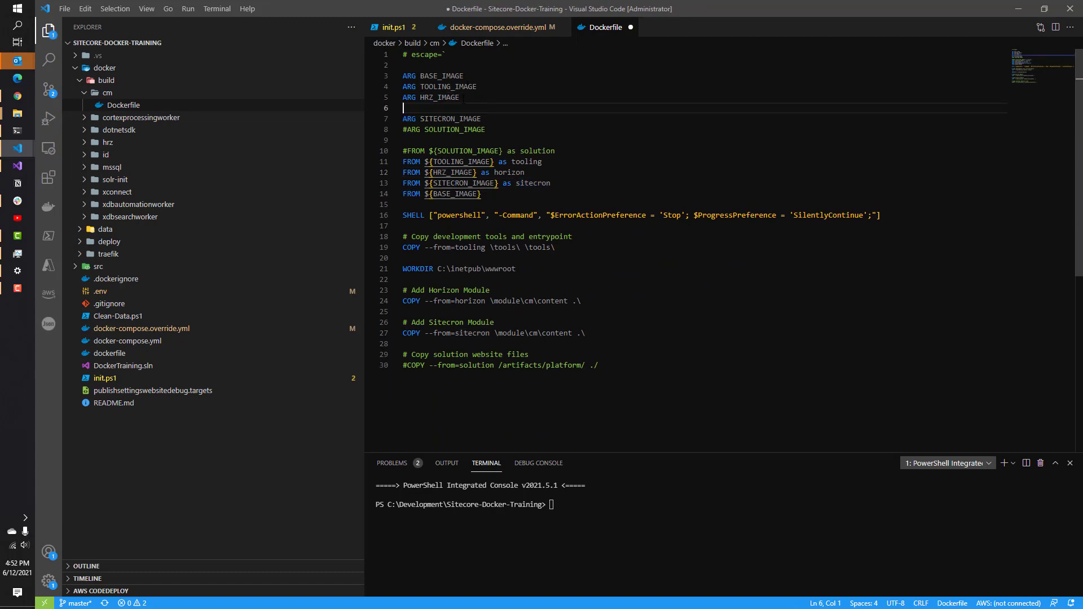
pyautogui.write('ARG')
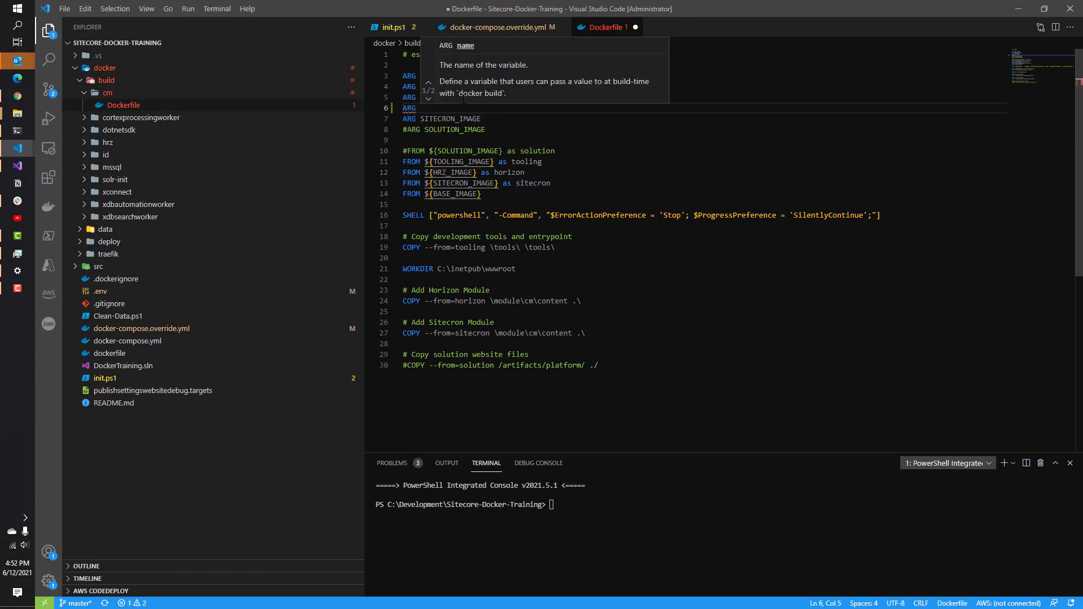
pyautogui.write('HEADLESS_IMAGE')
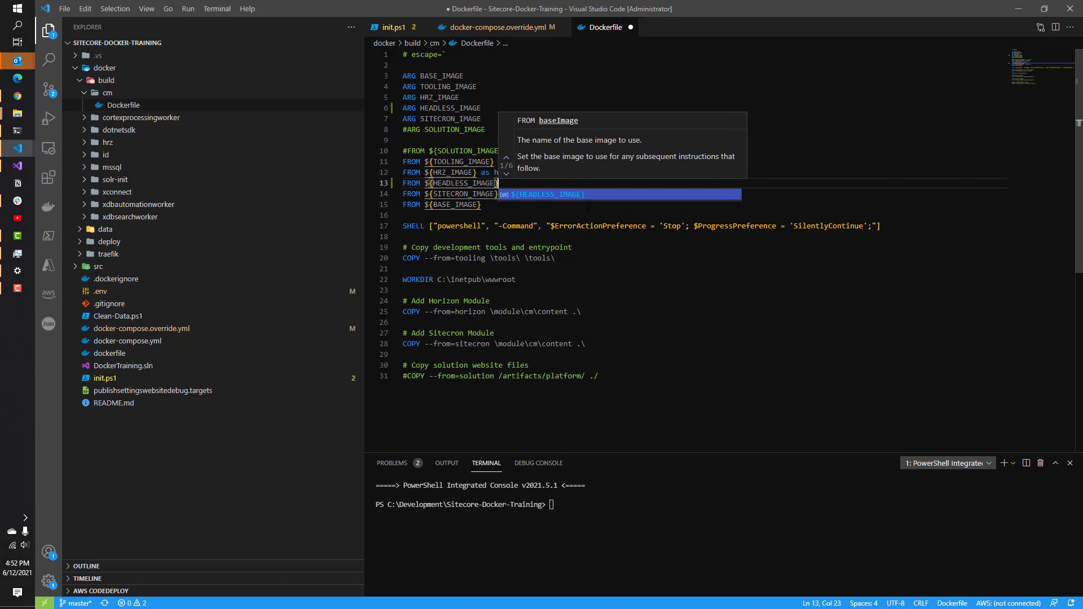
# Step: Name the FROM stage 'as headless' and add the '# Add Headless module' block
pyautogui.write('as headless')
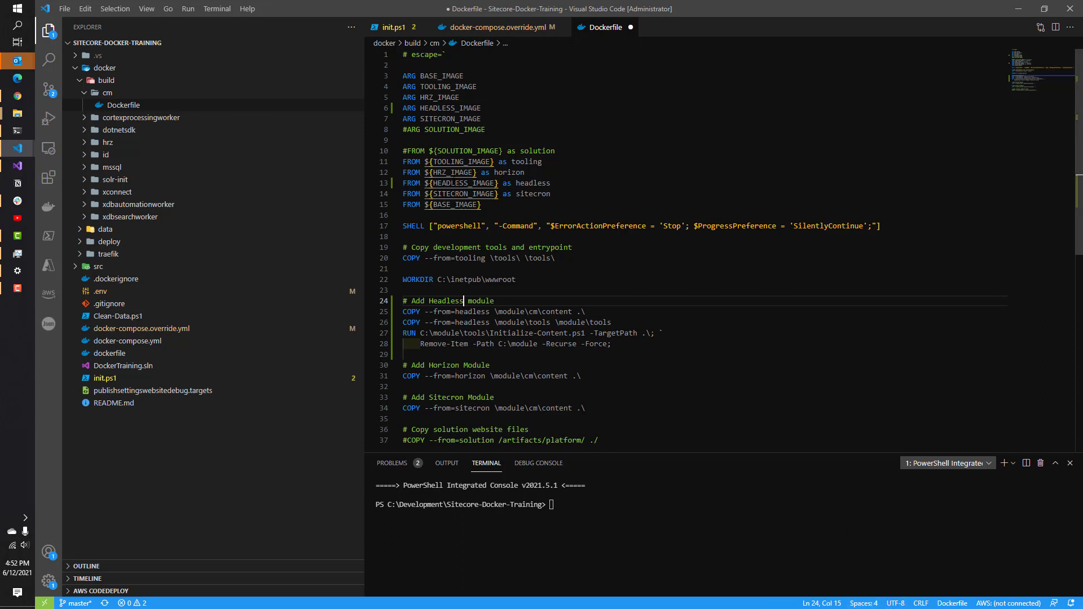
pyautogui.moveTo(374, 385)
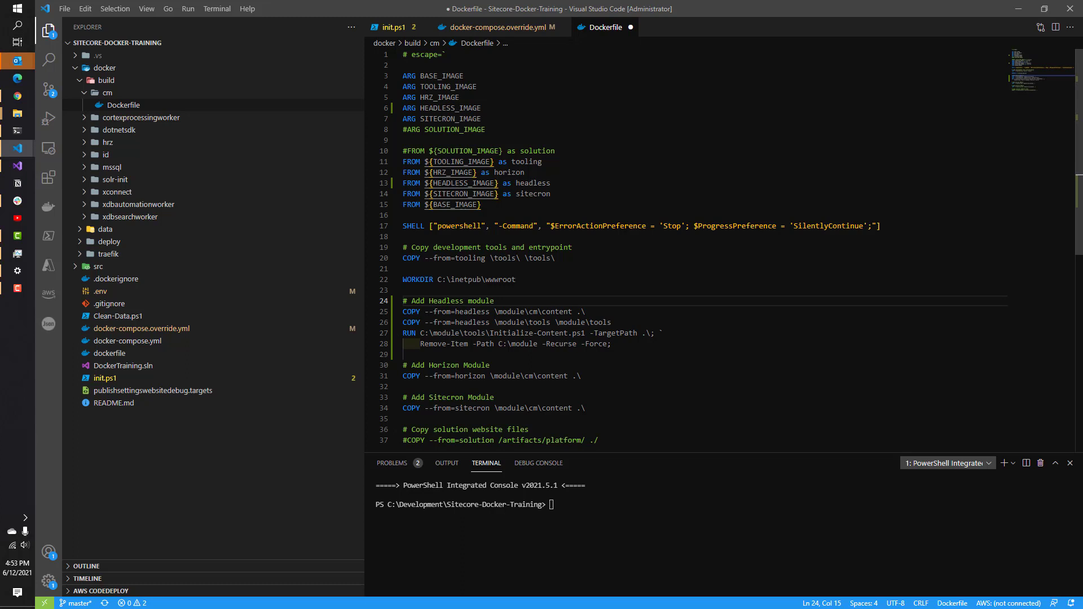
pyautogui.click(119, 316)
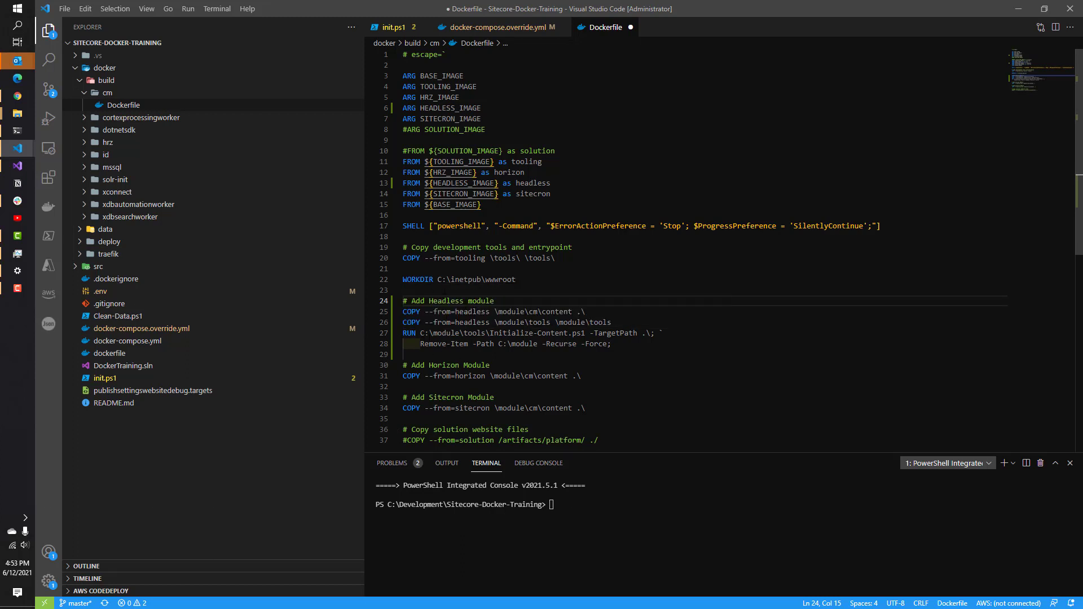
pyautogui.moveTo(243, 171)
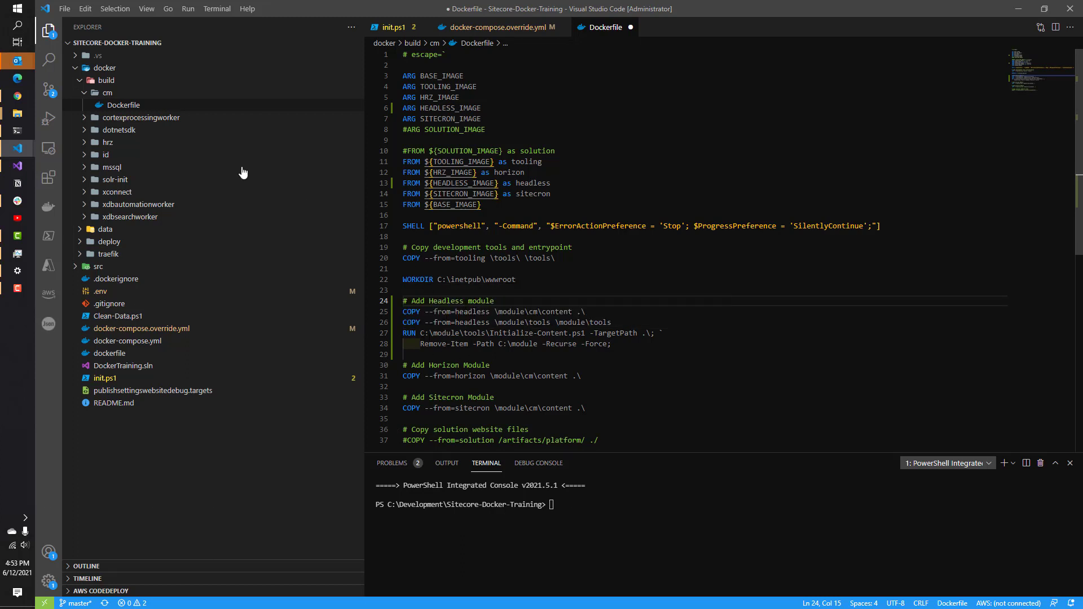
# Step: Locate docker/build/mssql/Dockerfile in Explorer and bring it into the editor
pyautogui.click(108, 143)
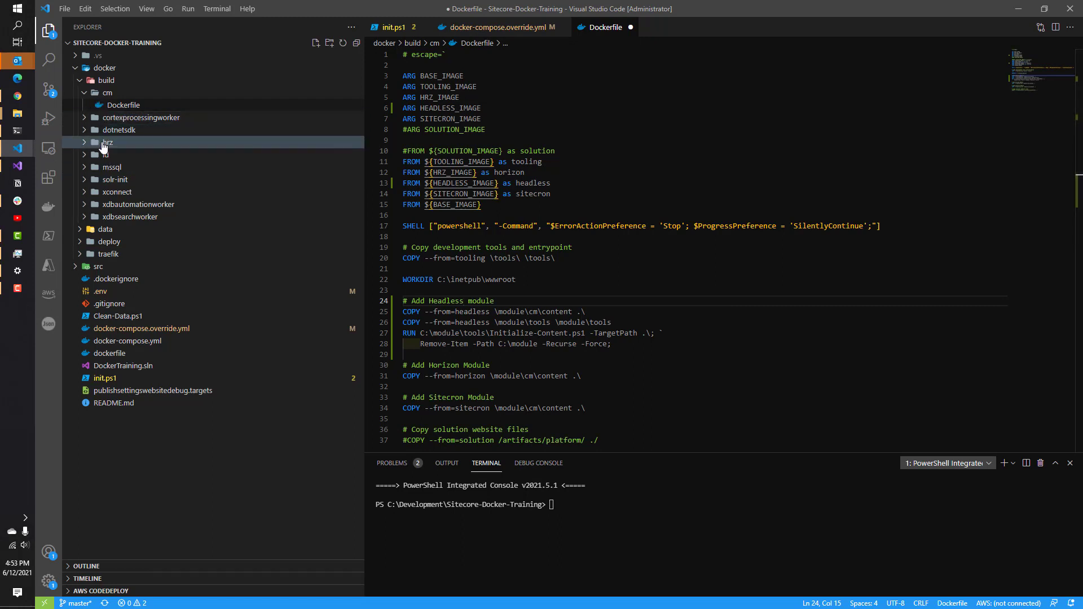
pyautogui.click(100, 291)
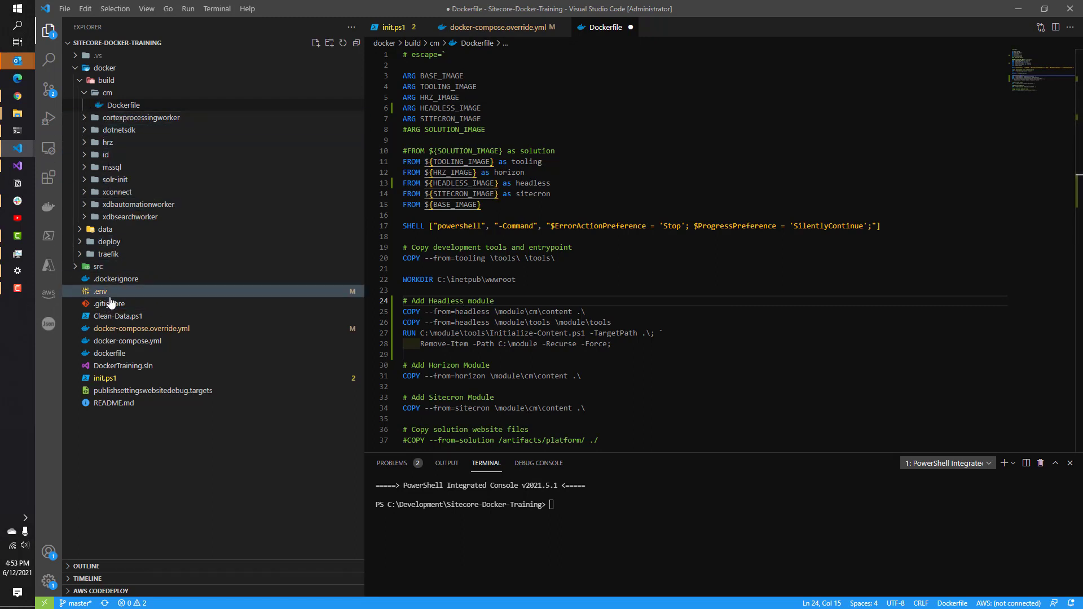
pyautogui.click(118, 129)
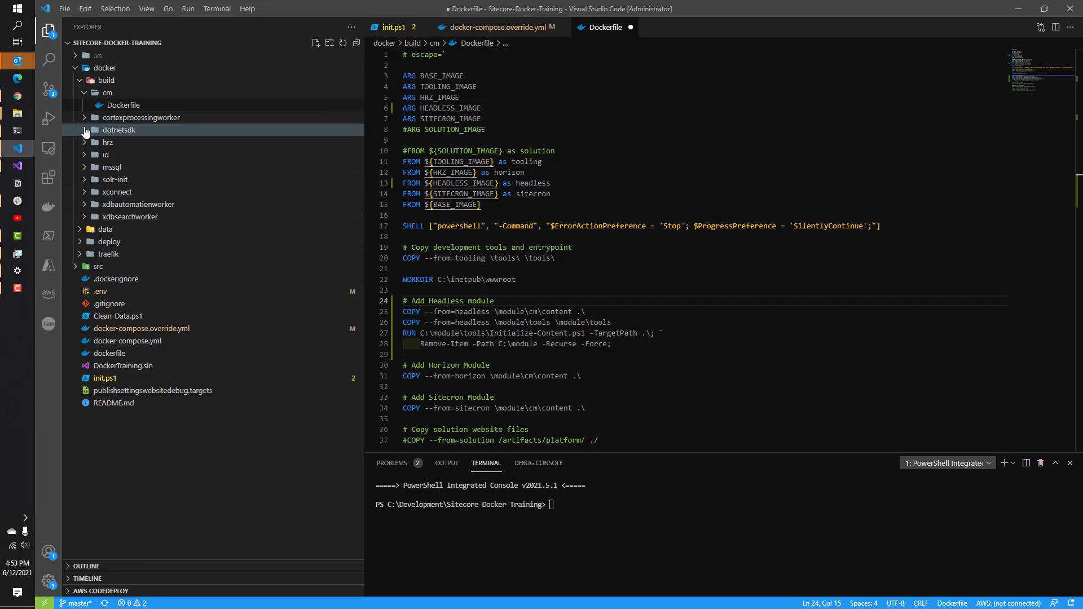
pyautogui.moveTo(111, 167)
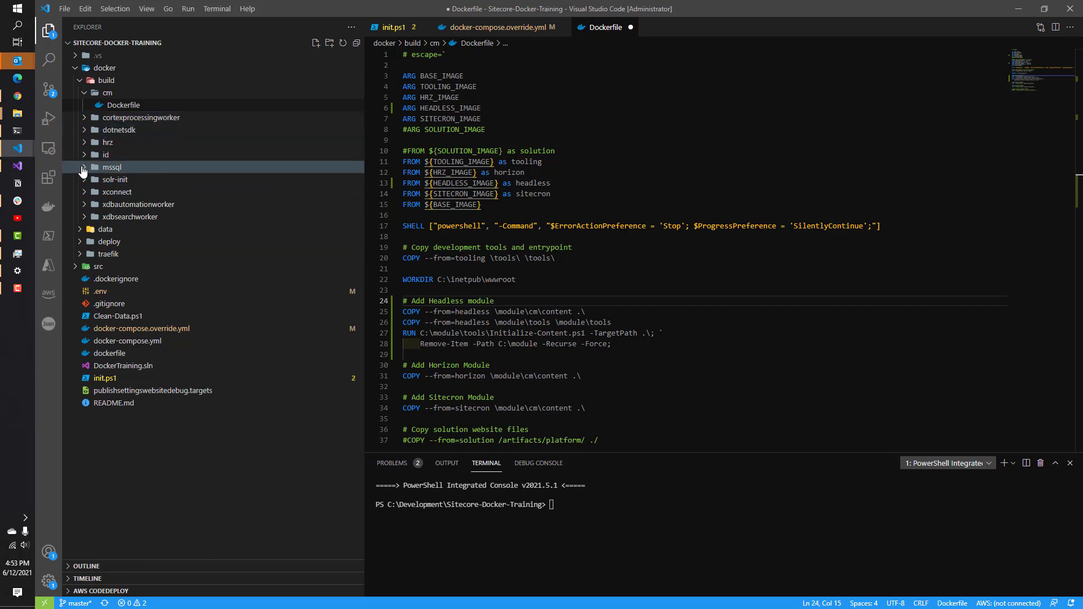
pyautogui.click(110, 167)
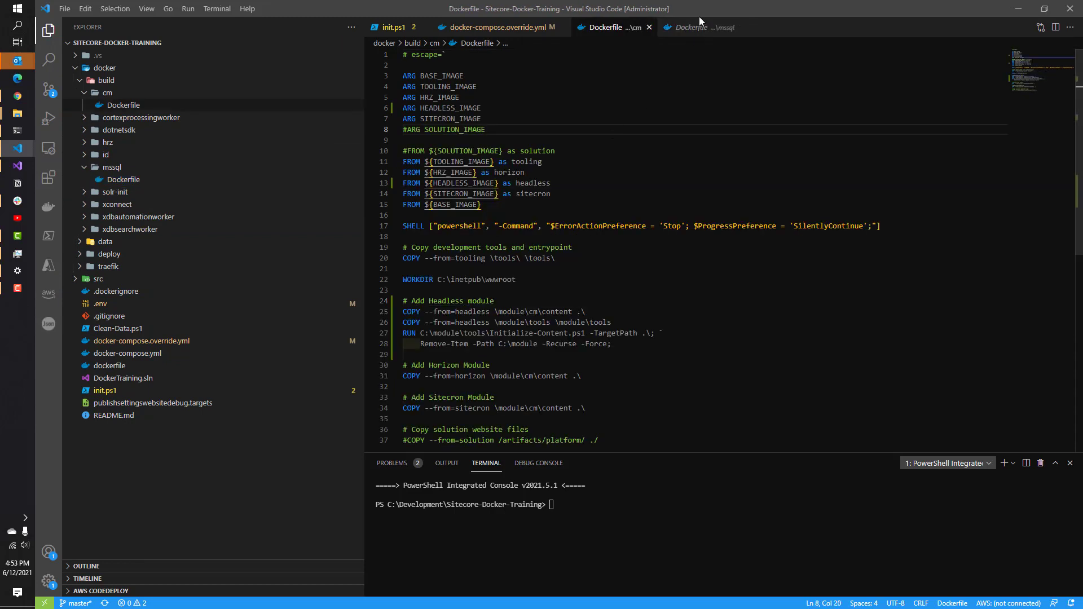
pyautogui.click(697, 27)
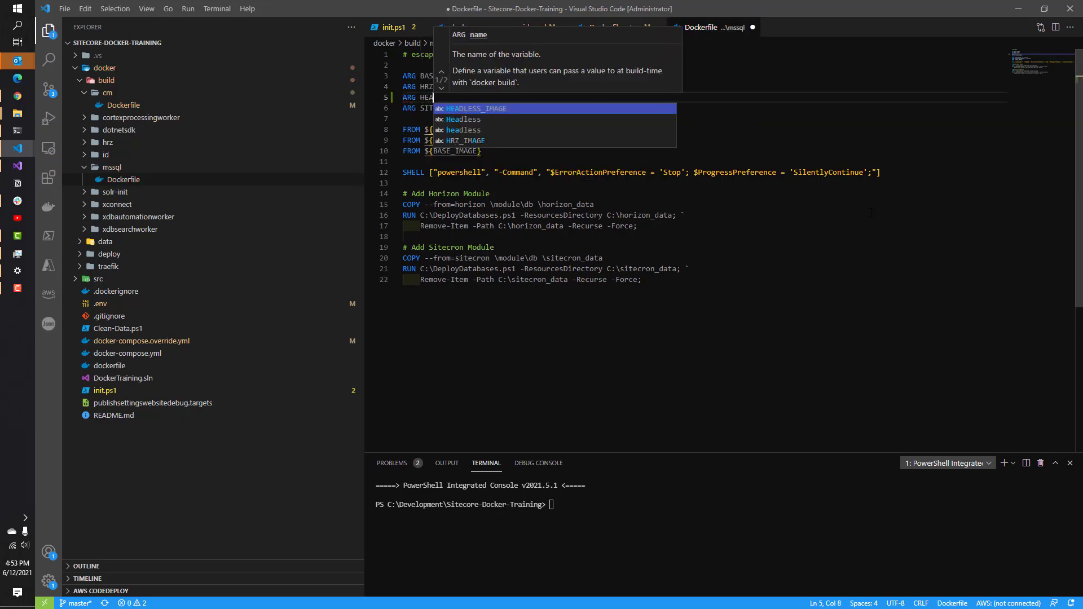
# Step: Add the HEADLESS_IMAGE stage and '# Add Headless Module' COPY and DeployDatabases.ps1 lines for jss_data
pyautogui.write('HEADLESS_IMAGE} as headless')
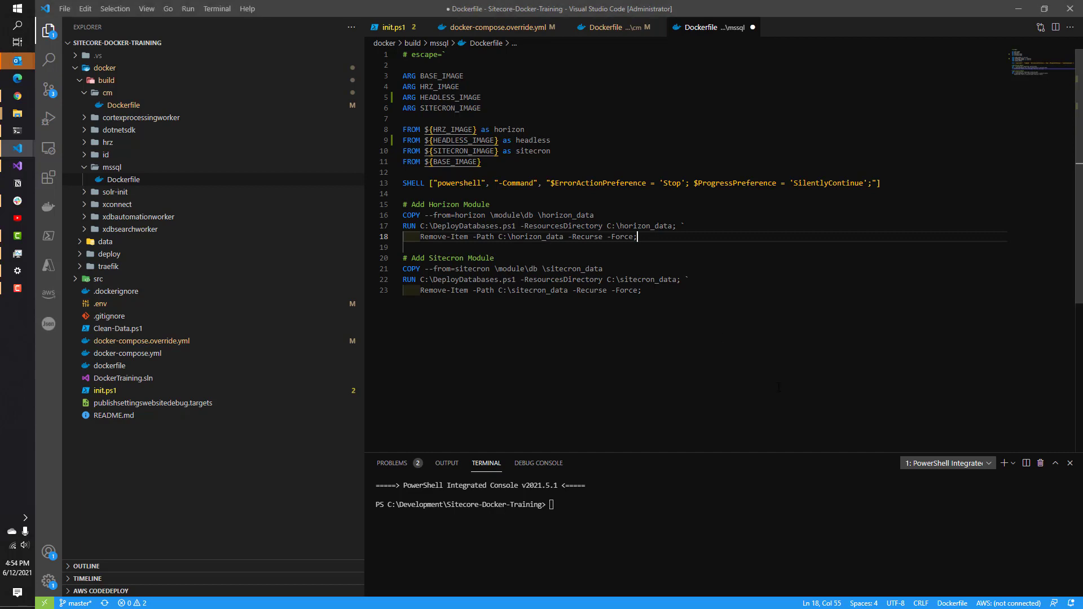
pyautogui.press('Enter')
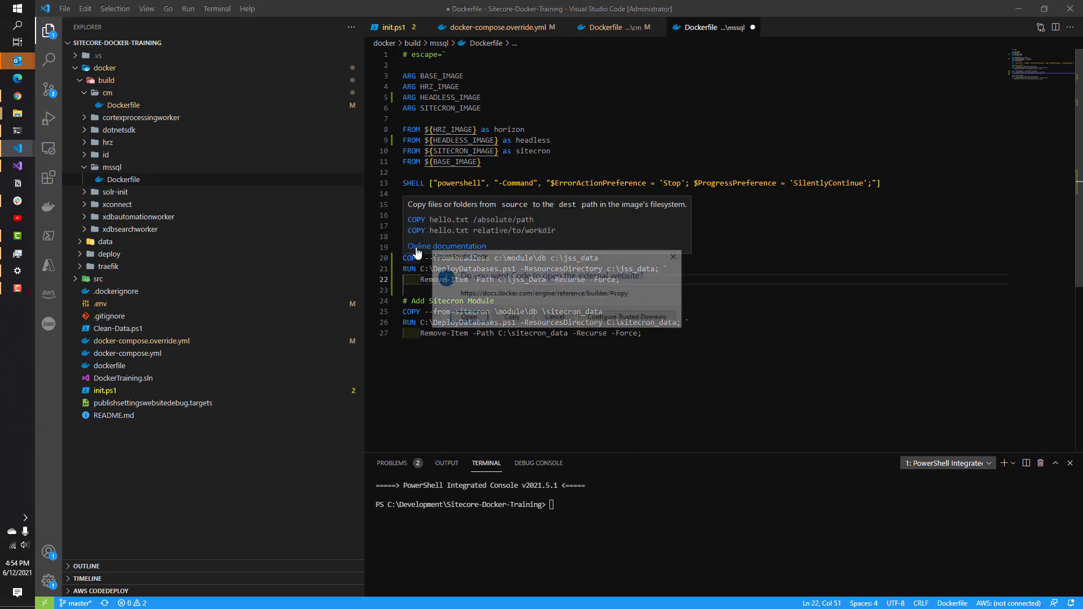
pyautogui.click(447, 246)
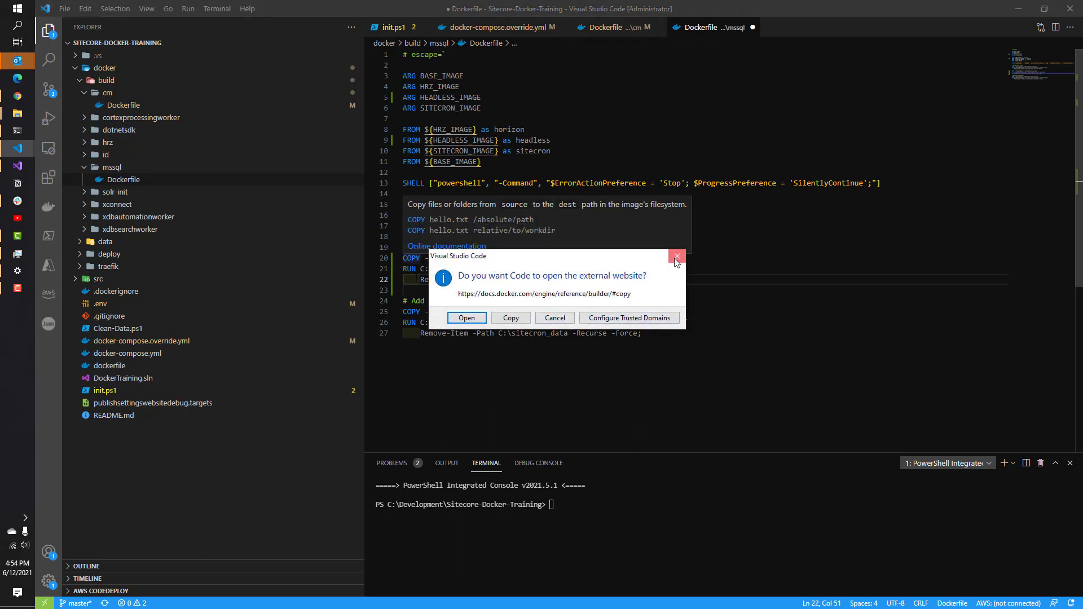
pyautogui.click(676, 257)
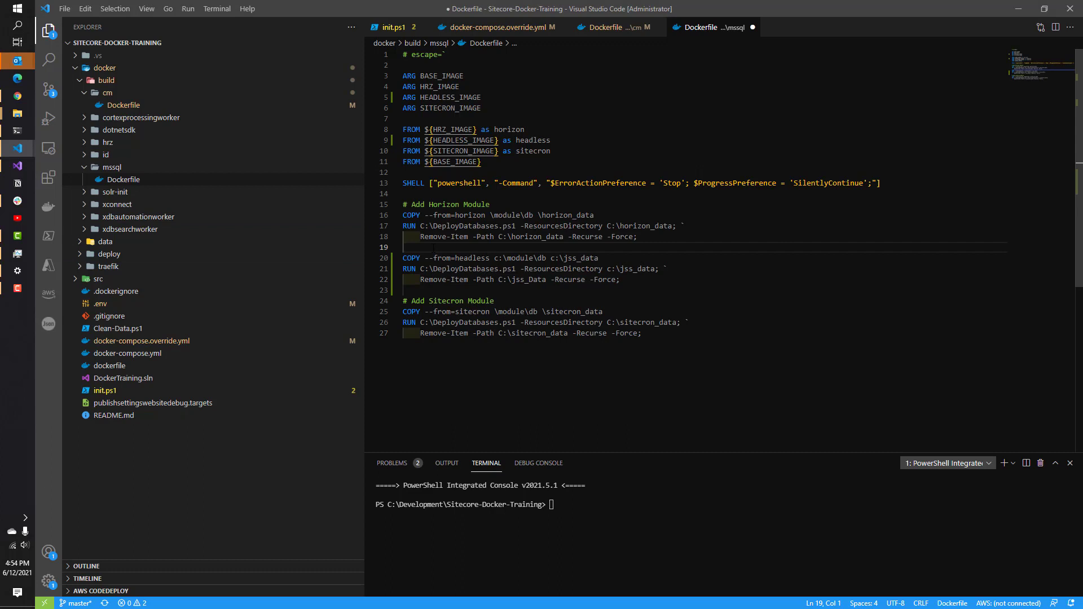
pyautogui.write('# Add Headless Module')
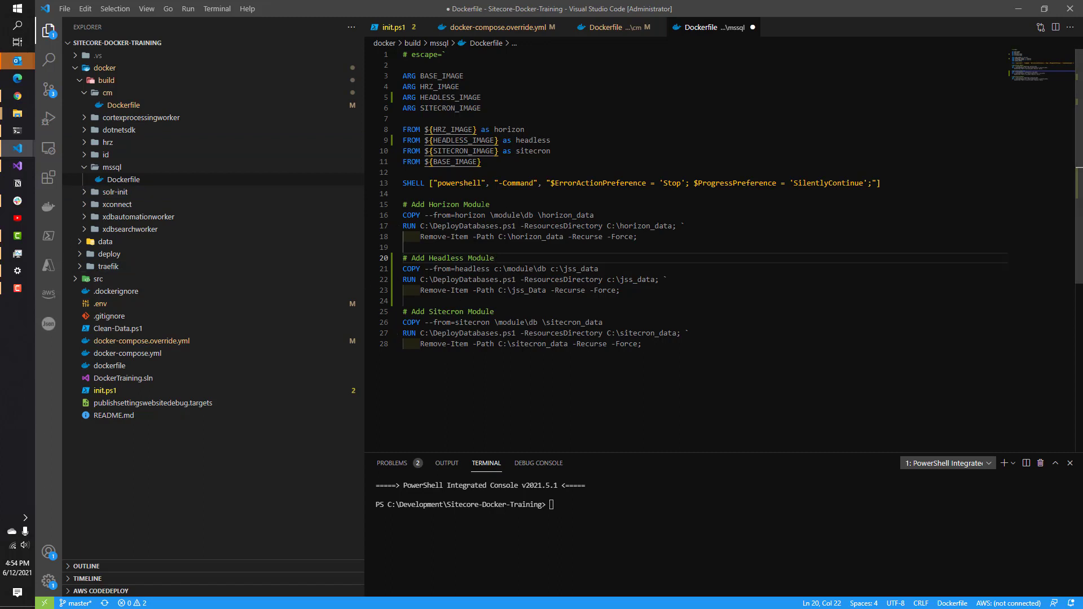
pyautogui.doubleClick(470, 214)
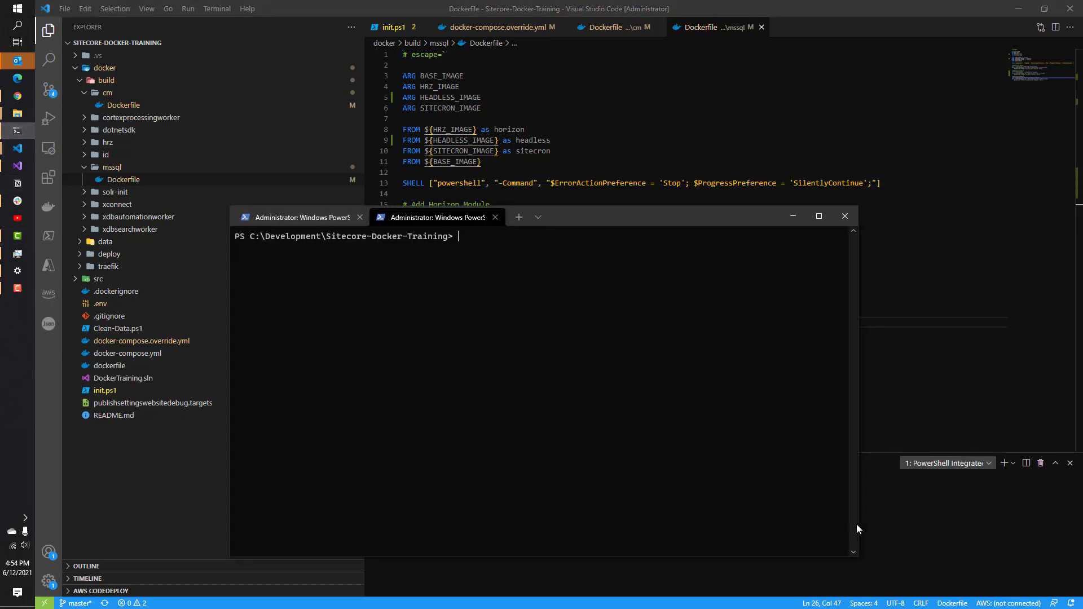
# Step: Run docker-compose build --no-cache to rebuild all images
pyautogui.write('docker-comp')
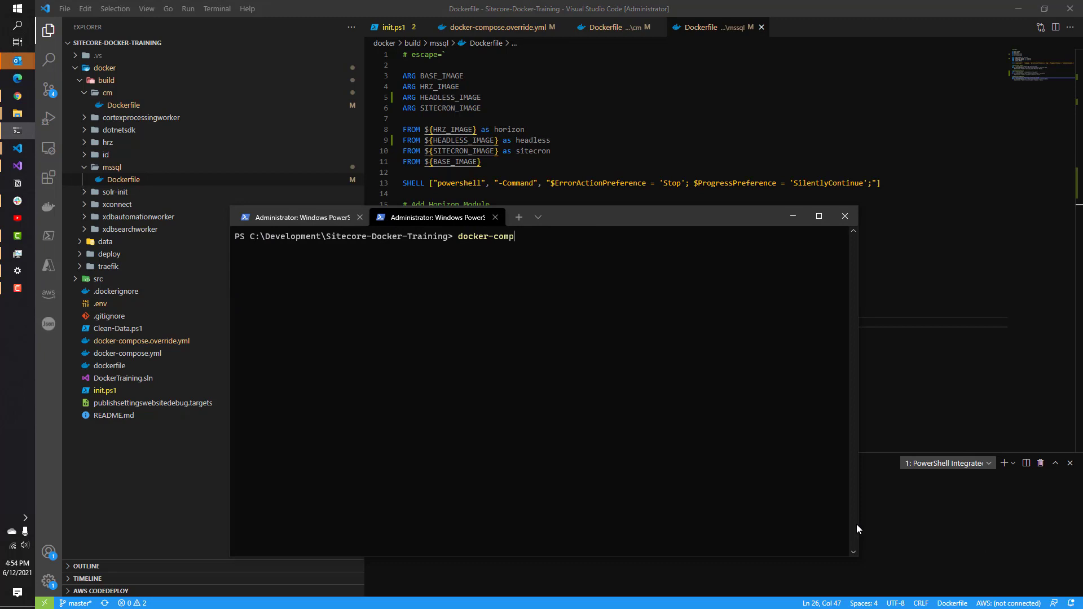
pyautogui.write('ose')
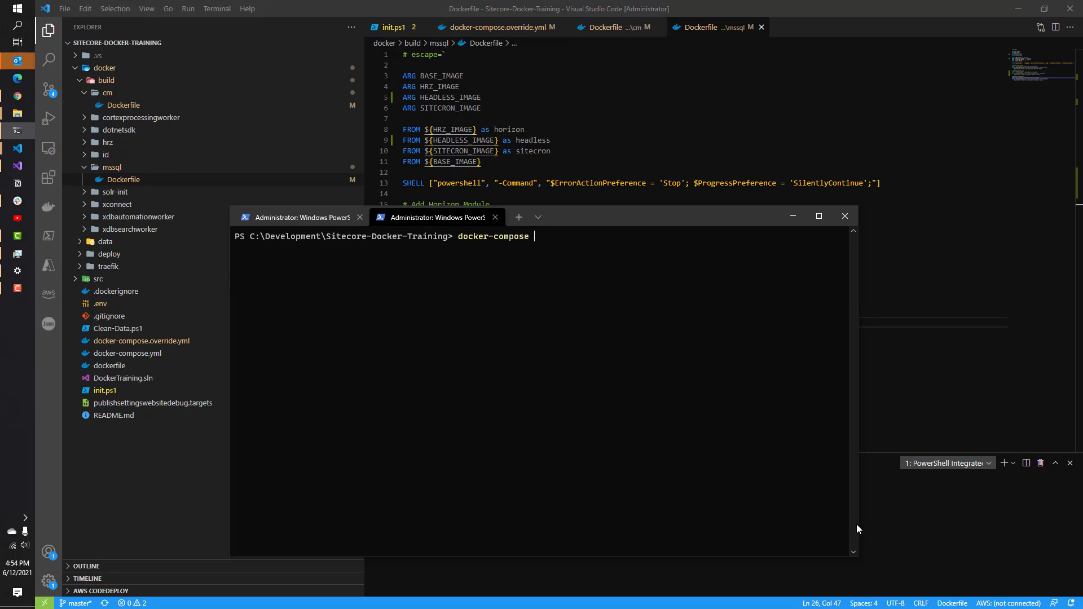
pyautogui.write('build --')
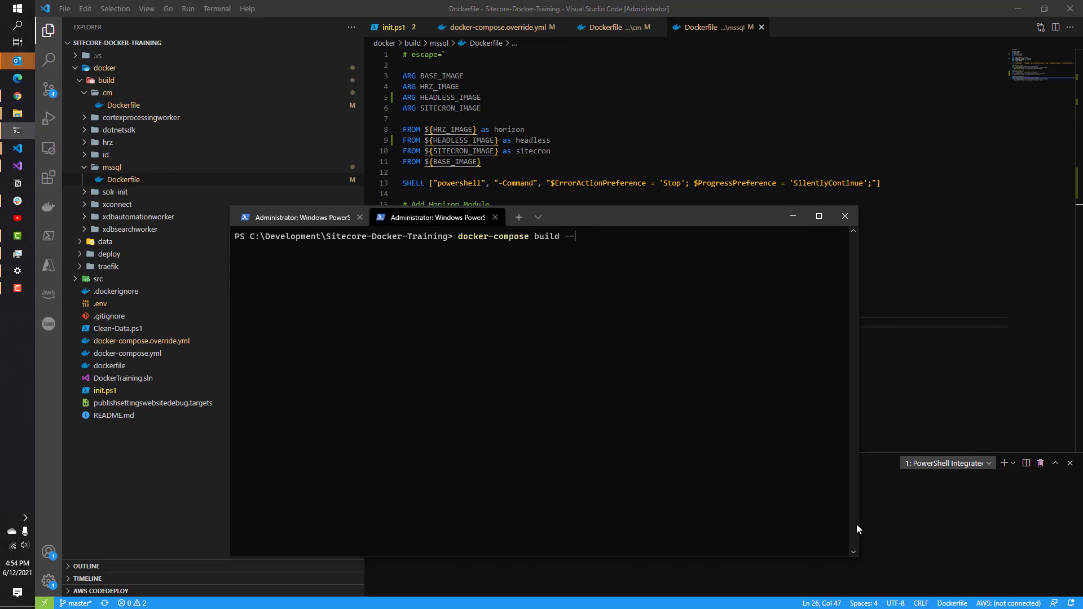
pyautogui.write('no-c')
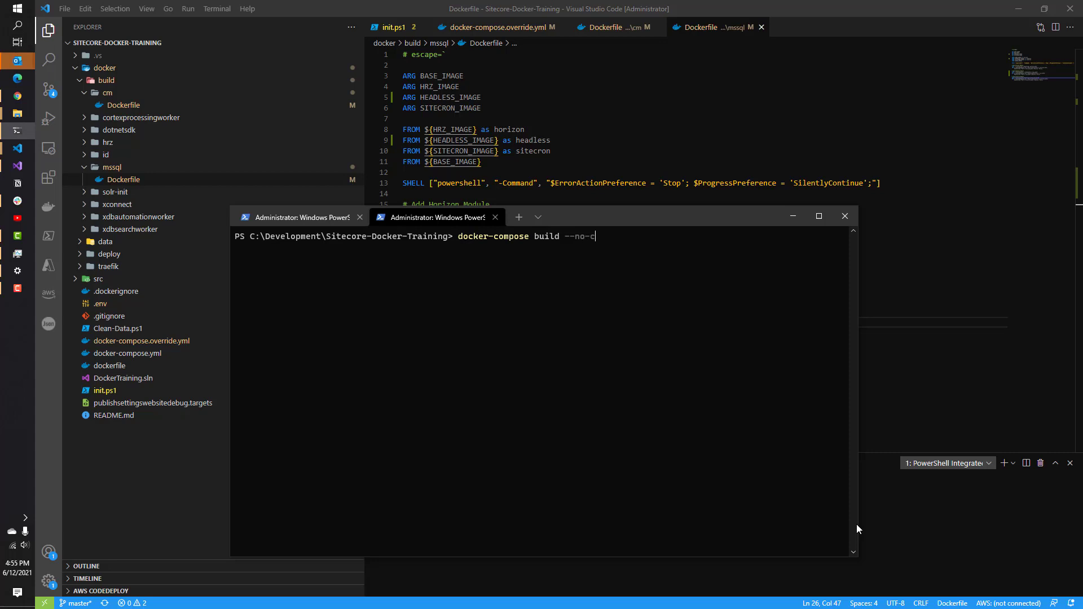
pyautogui.write('ache')
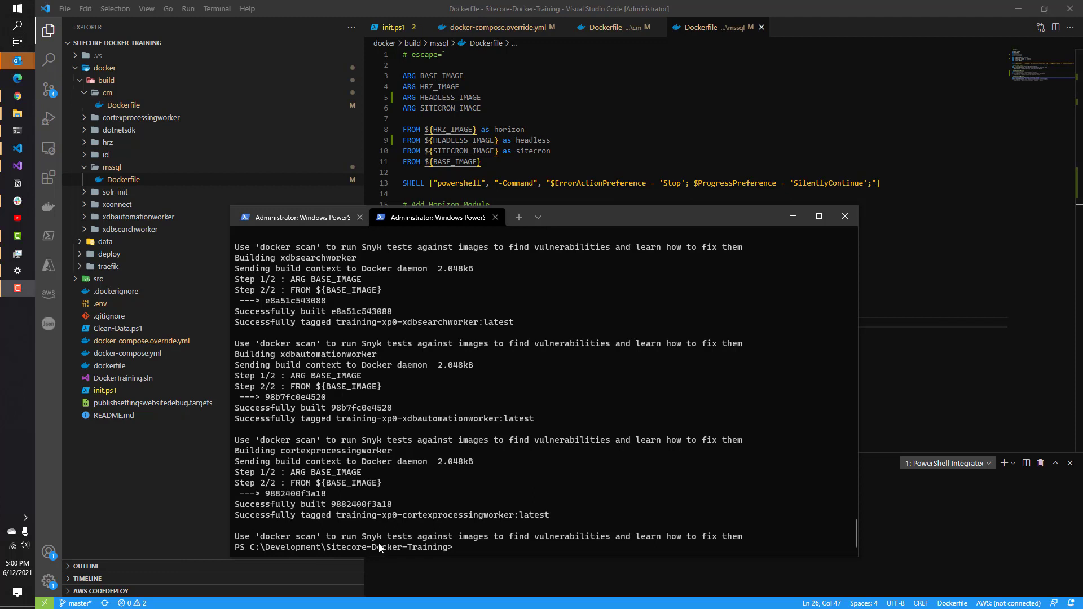
pyautogui.moveTo(475, 552)
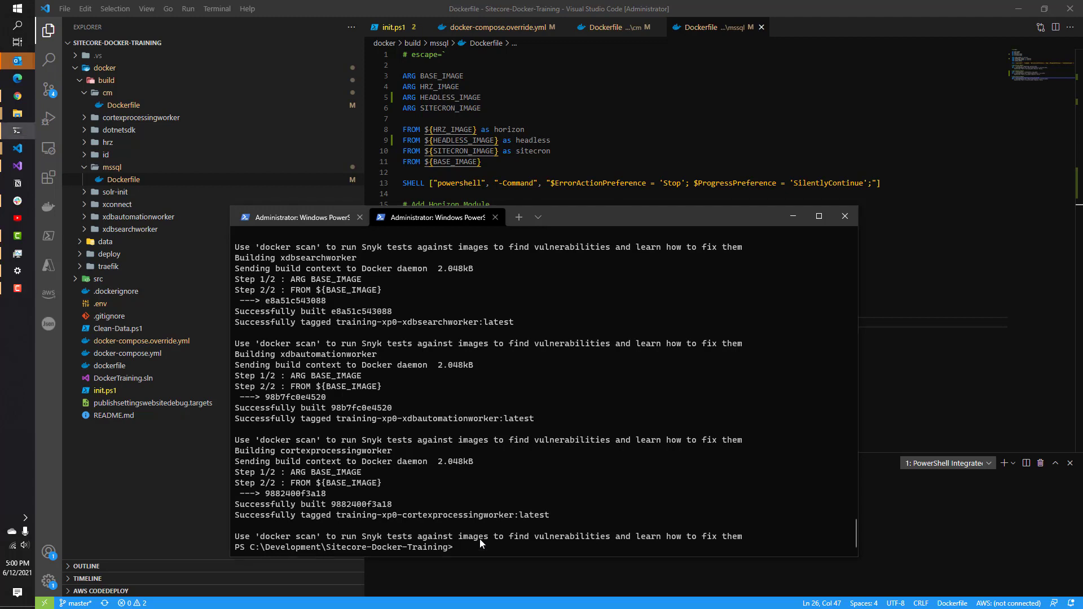
# Step: Run .\Clean-Data.ps1 to remove the old Solr data files and directories
pyautogui.write('.\\')
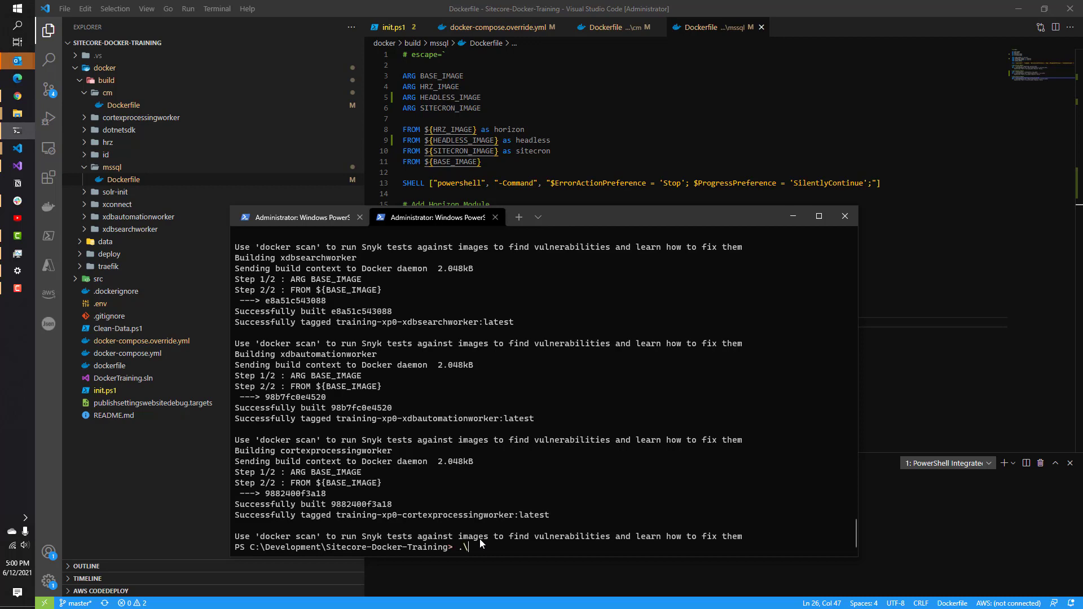
pyautogui.write('Clean')
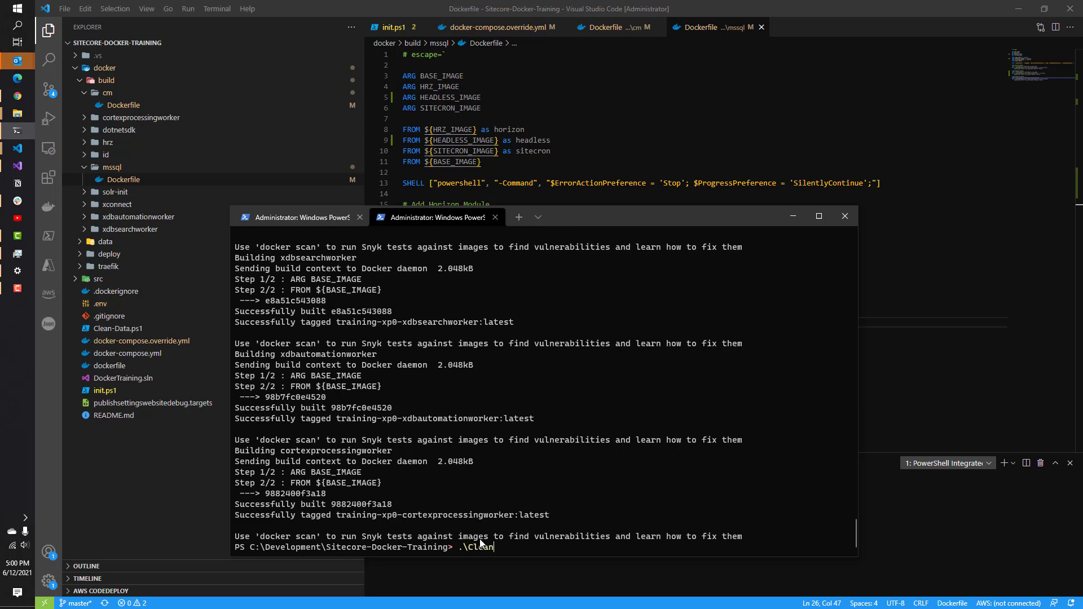
pyautogui.write('-Data.ps')
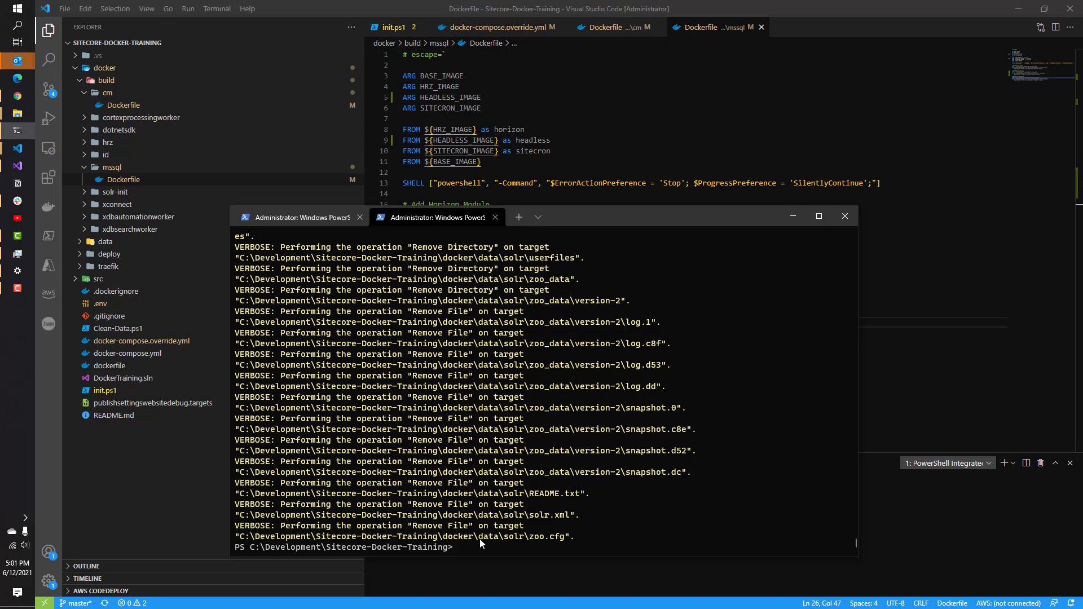
pyautogui.write('d')
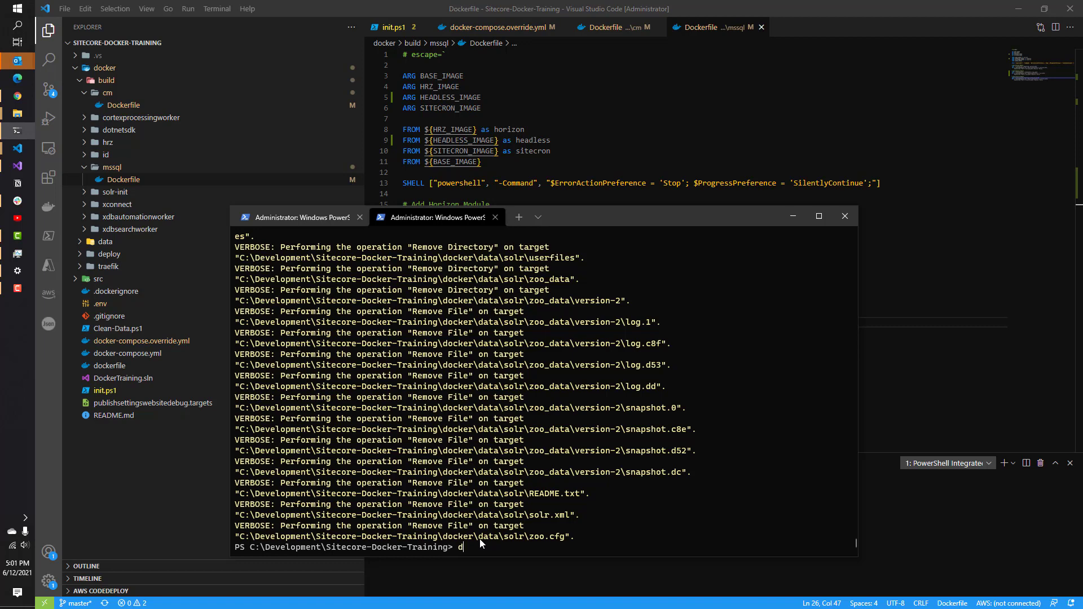
# Step: Run docker-compose up -d to start all training containers in the background
pyautogui.write('ocker-compose up -d')
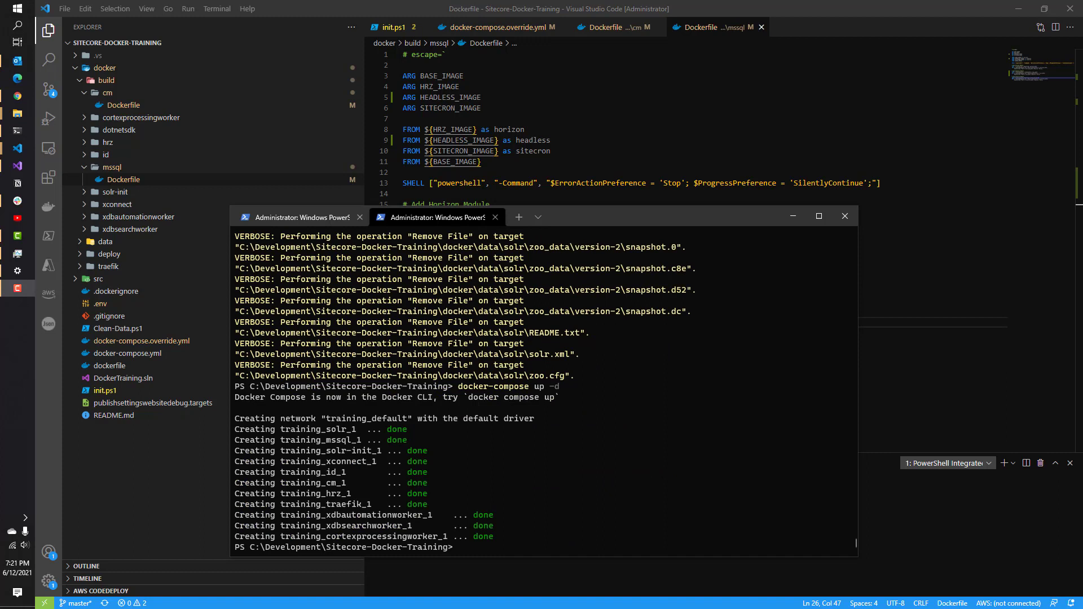
pyautogui.moveTo(311, 472)
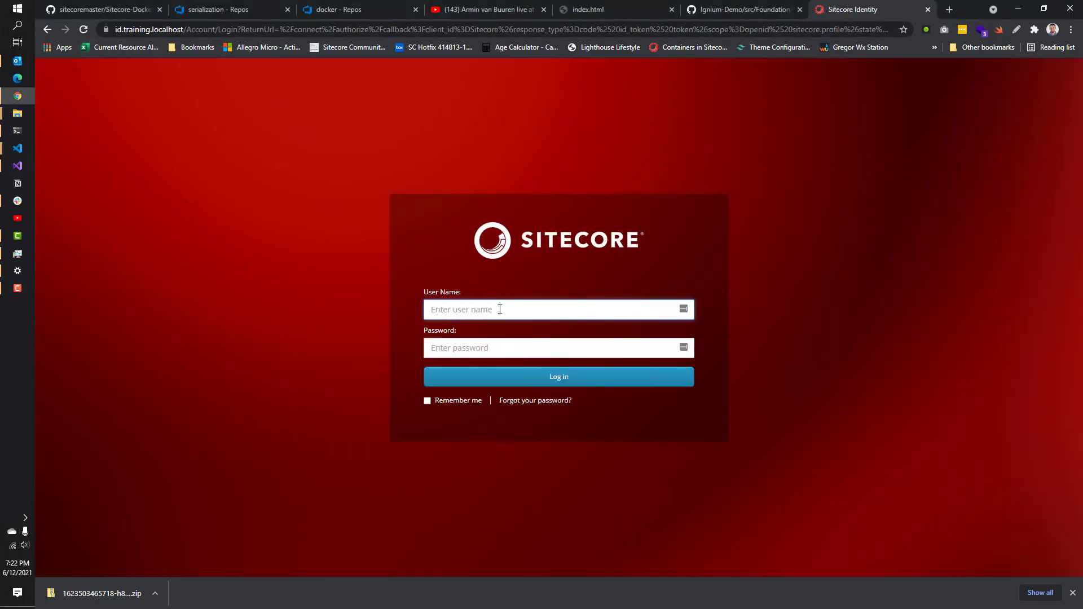
# Step: Sign in to Sitecore as admin and enter the Content Editor from the Launchpad
pyautogui.write('admin')
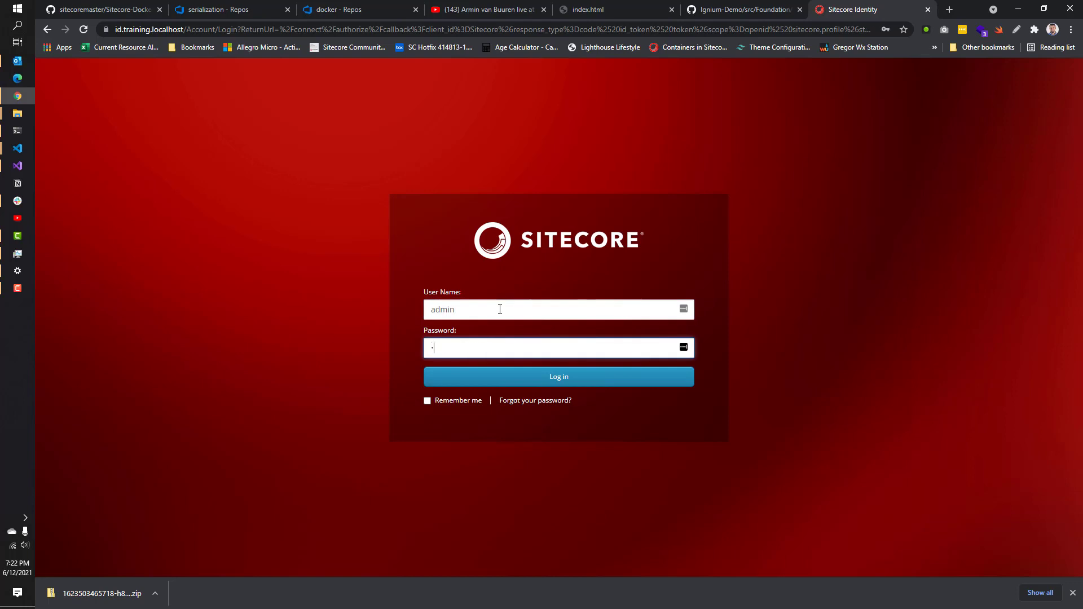
pyautogui.click(558, 377)
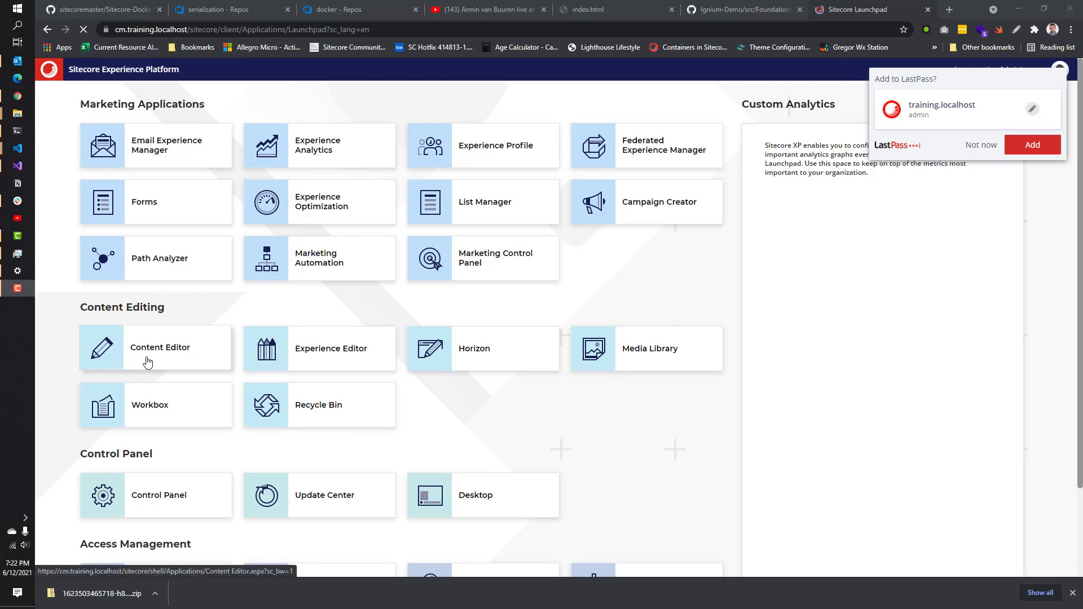
pyautogui.moveTo(149, 359)
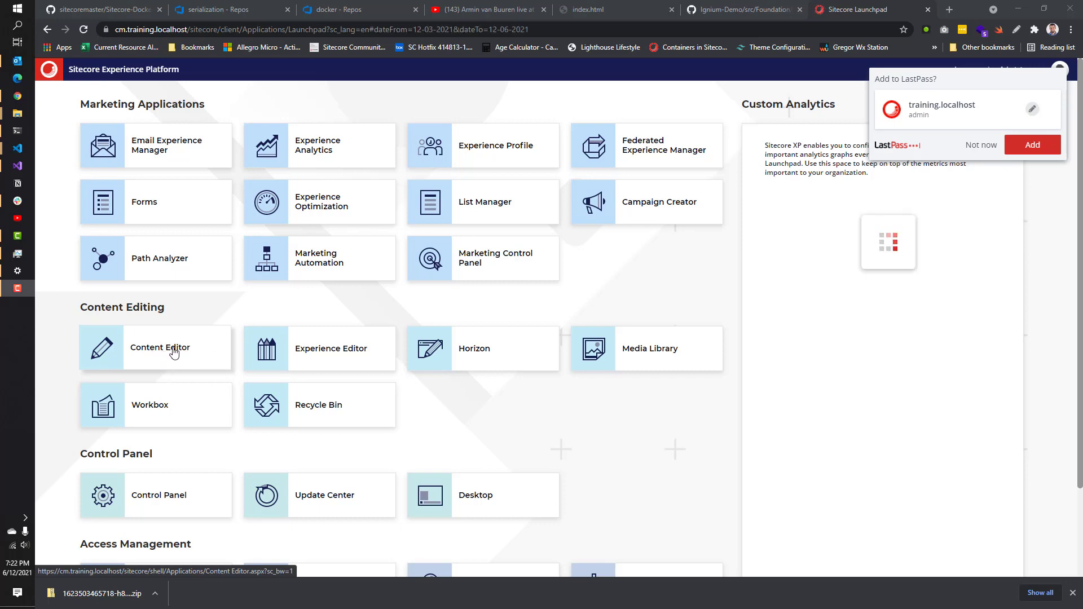
pyautogui.click(159, 348)
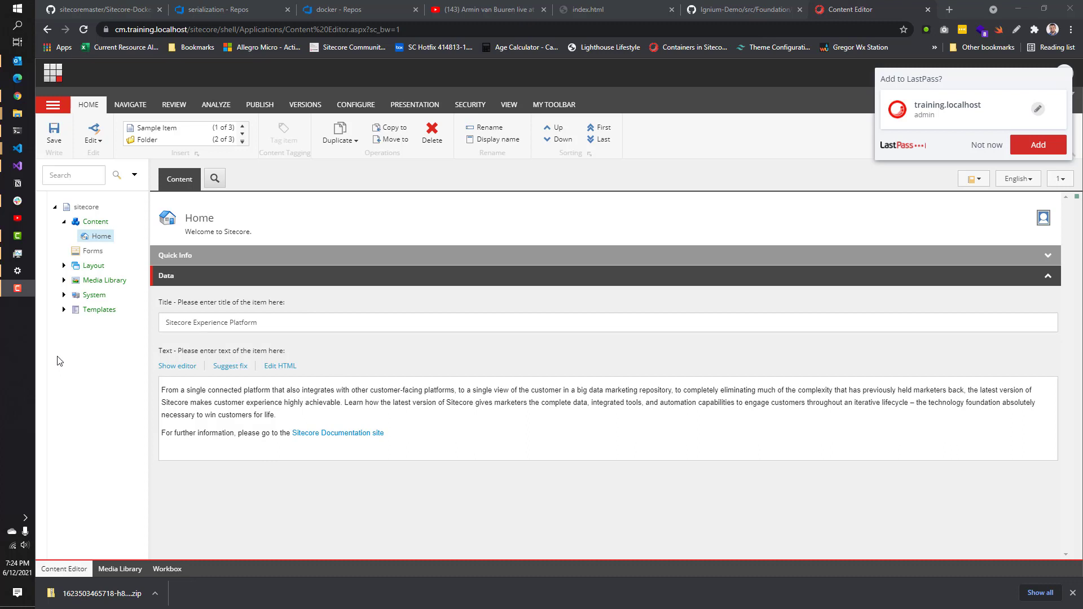
# Step: Expand System and Settings in the content tree to reveal JavaScript Services and Layout Service modules
pyautogui.click(63, 309)
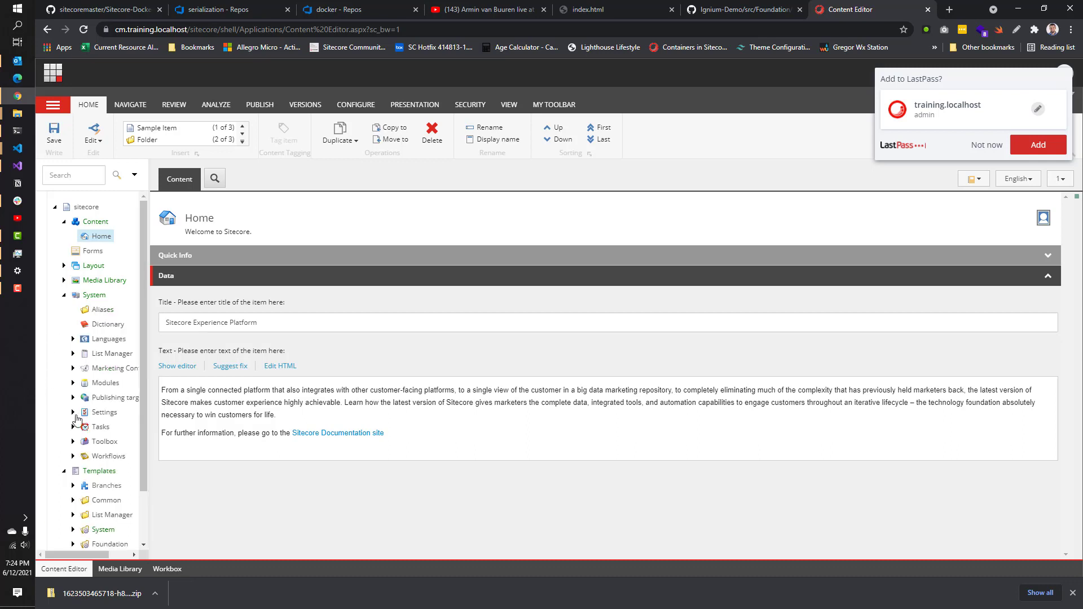
pyautogui.moveTo(72, 414)
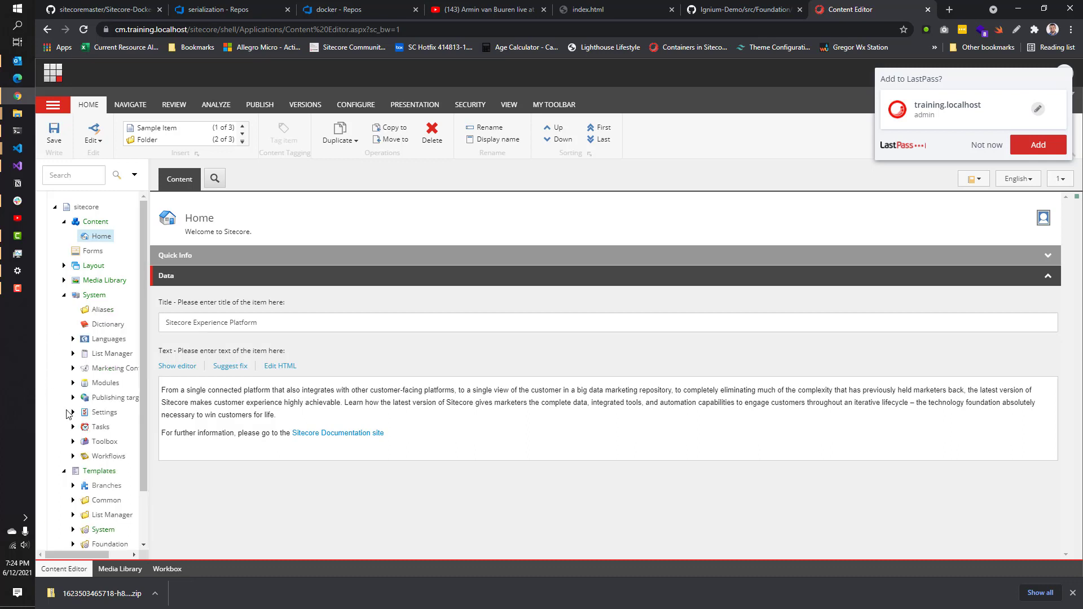
pyautogui.click(72, 413)
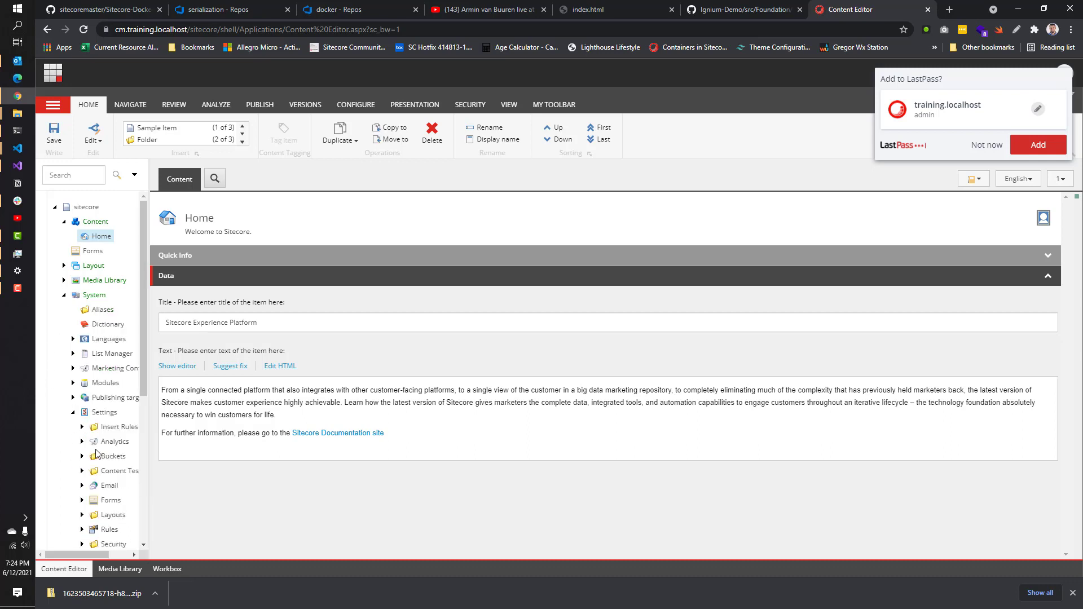
pyautogui.scroll(-3)
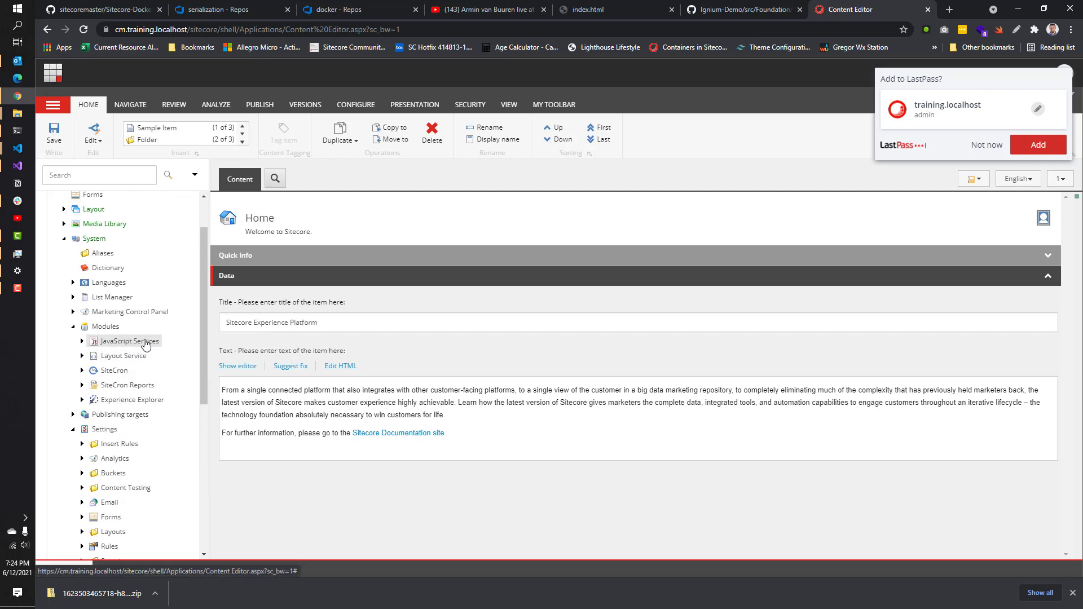
pyautogui.moveTo(111, 499)
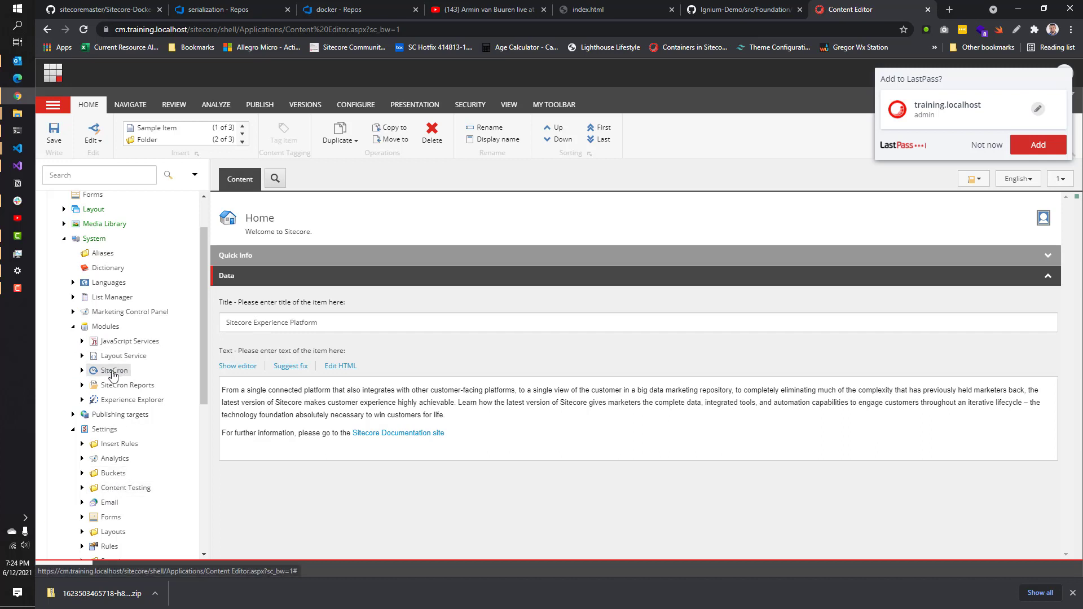
pyautogui.moveTo(110, 378)
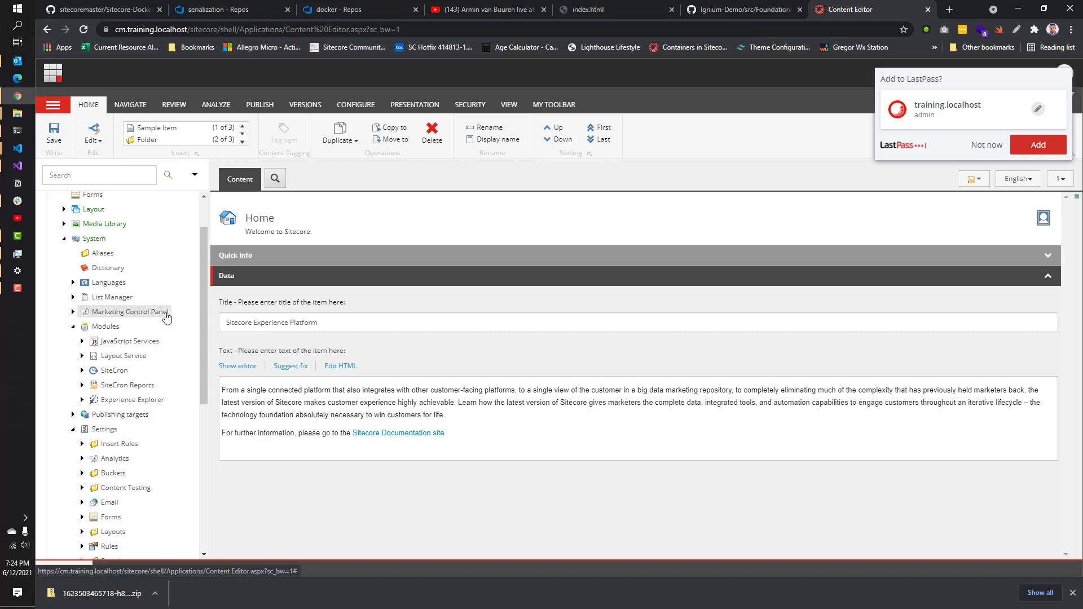
pyautogui.moveTo(162, 323)
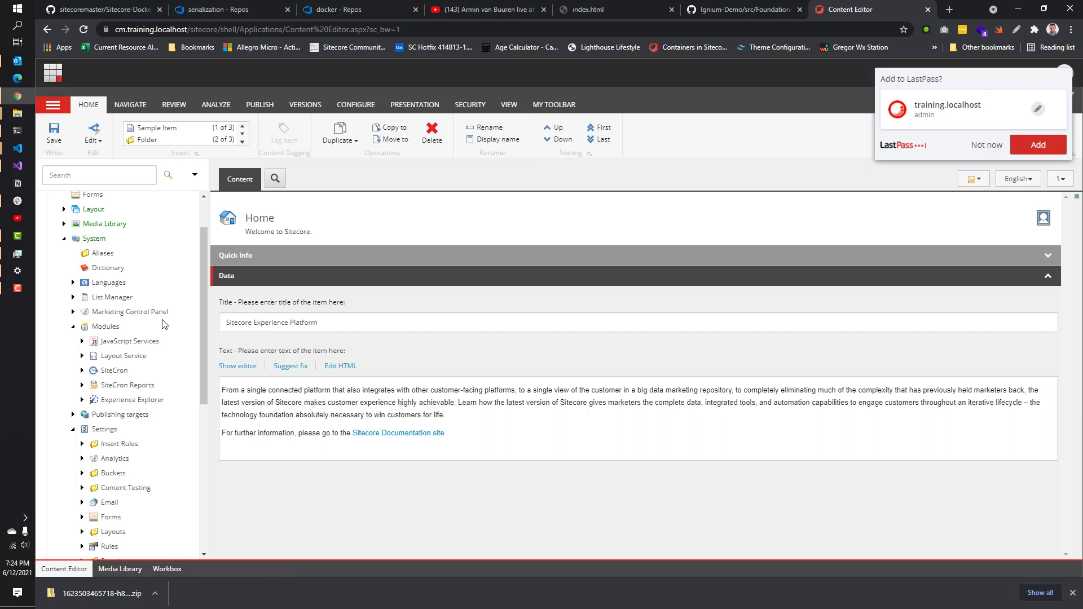
pyautogui.moveTo(165, 325)
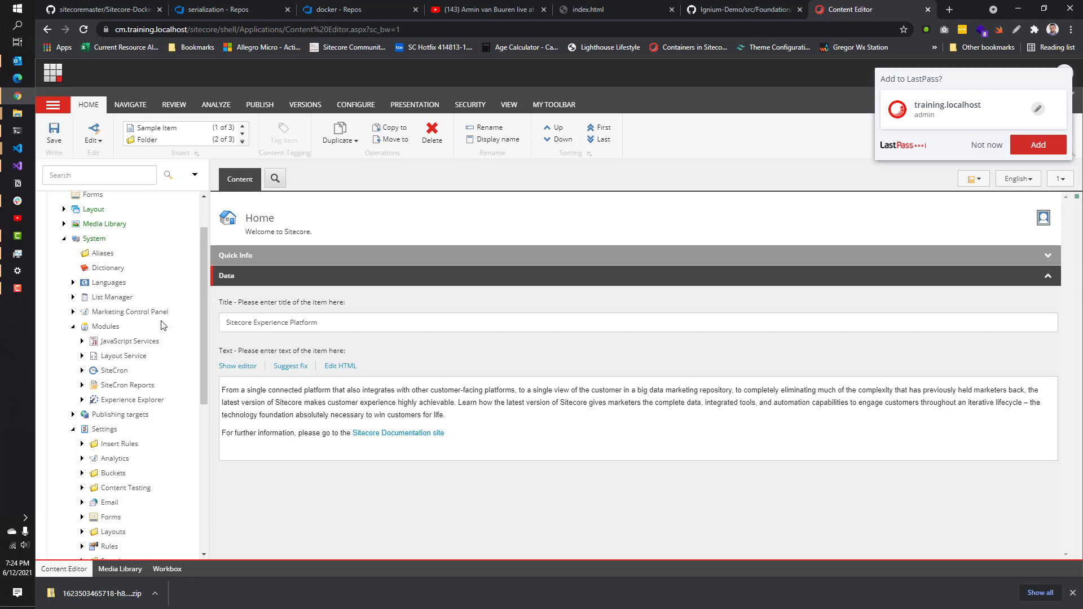
pyautogui.moveTo(161, 326)
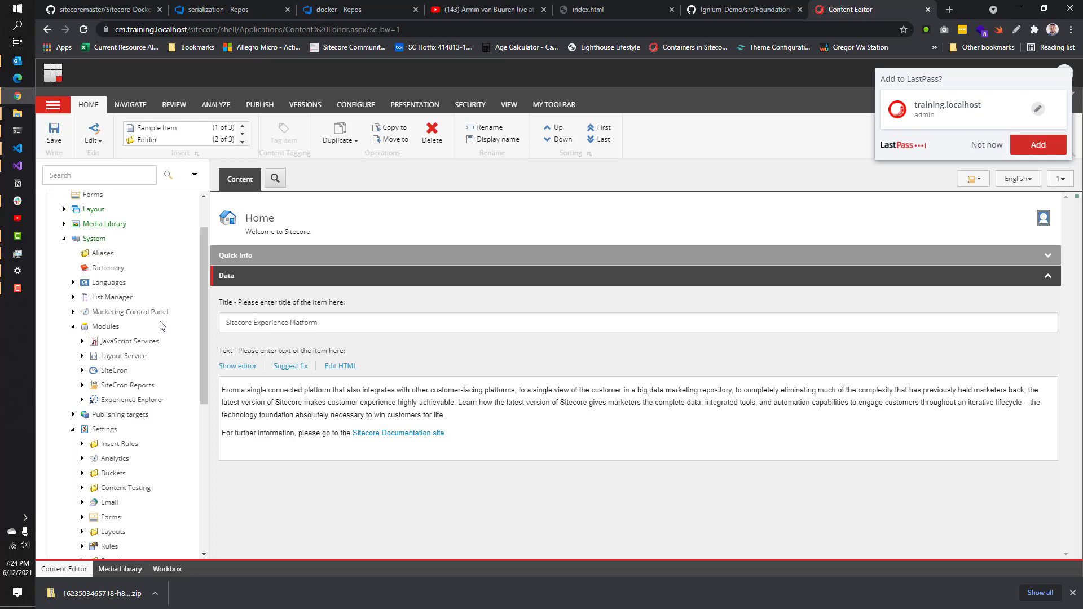